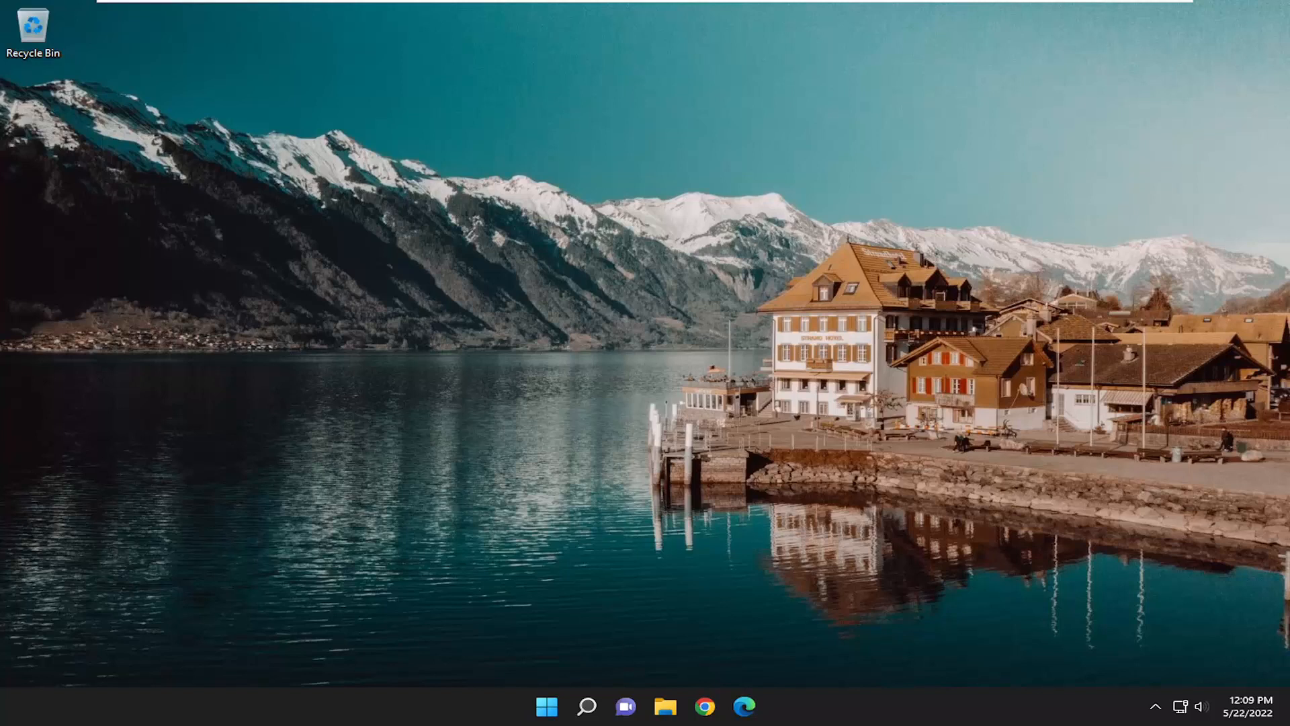
Search for "cmd" and launch Command Prompt as administrator, approving the UAC prompt.
left_click(586, 706)
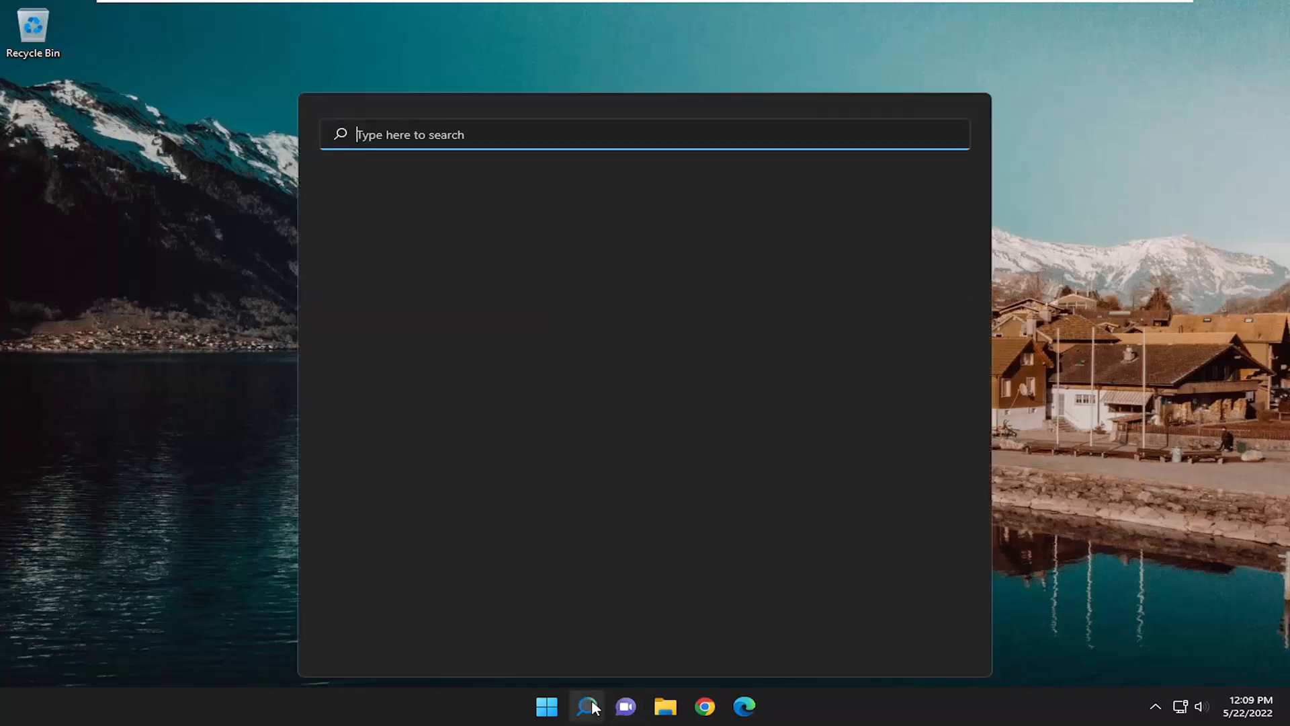
type("cmd")
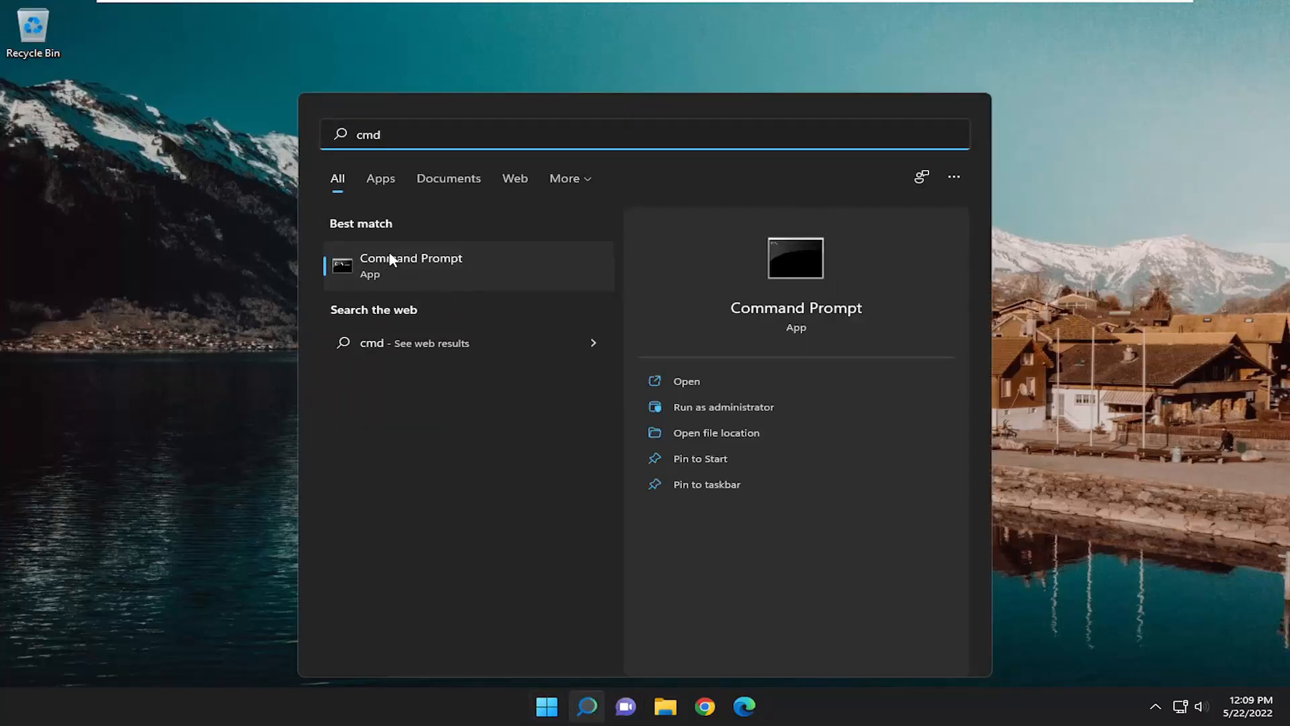
right_click(410, 265)
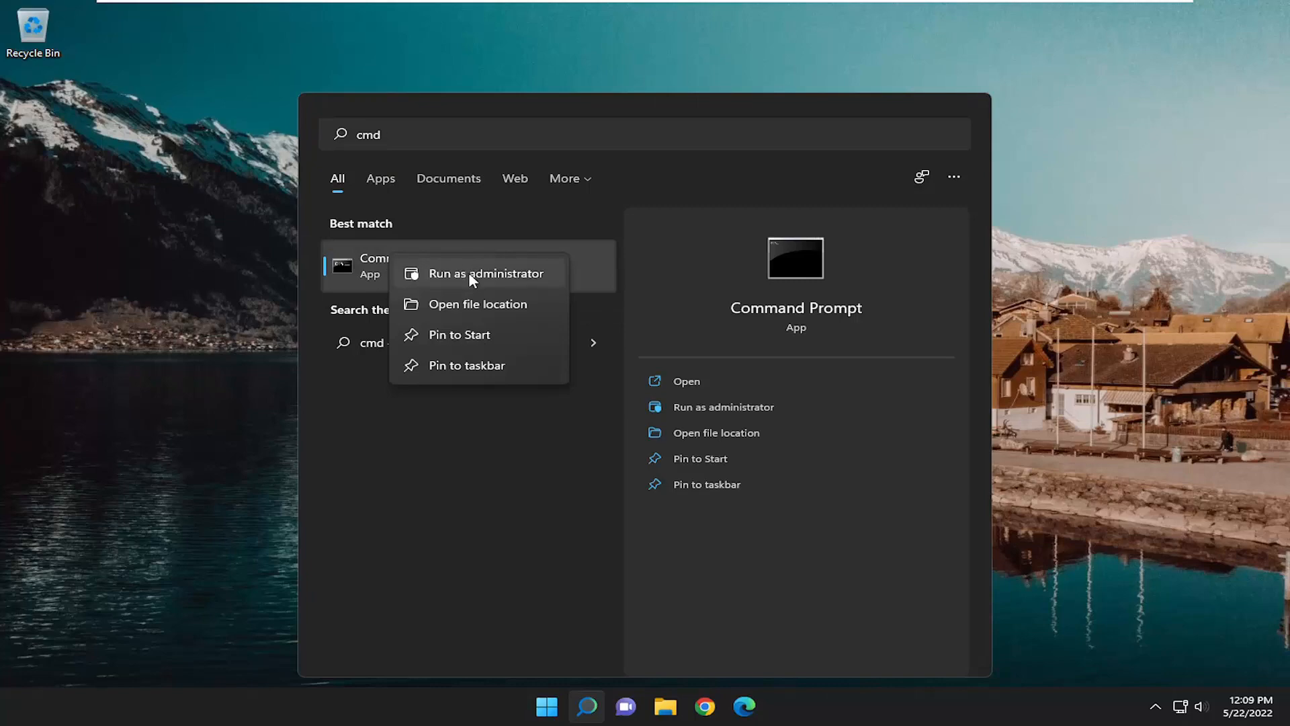
left_click(486, 273)
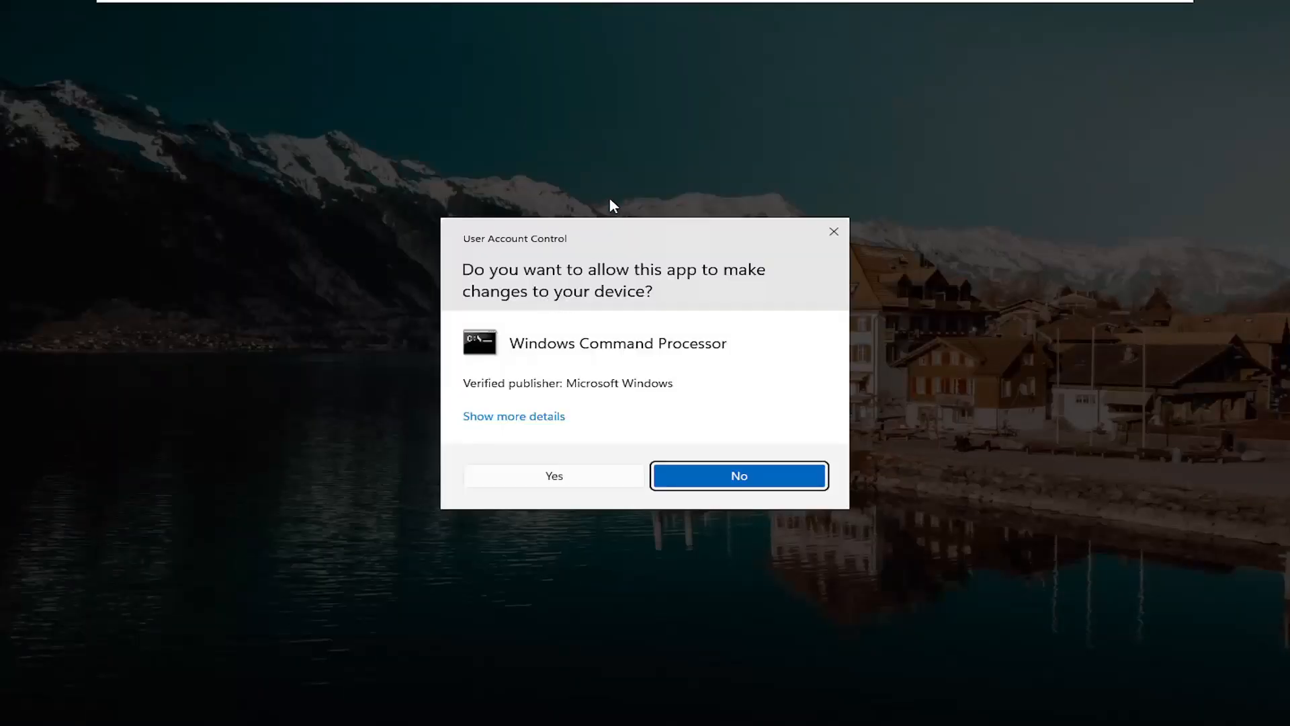
left_click(552, 476)
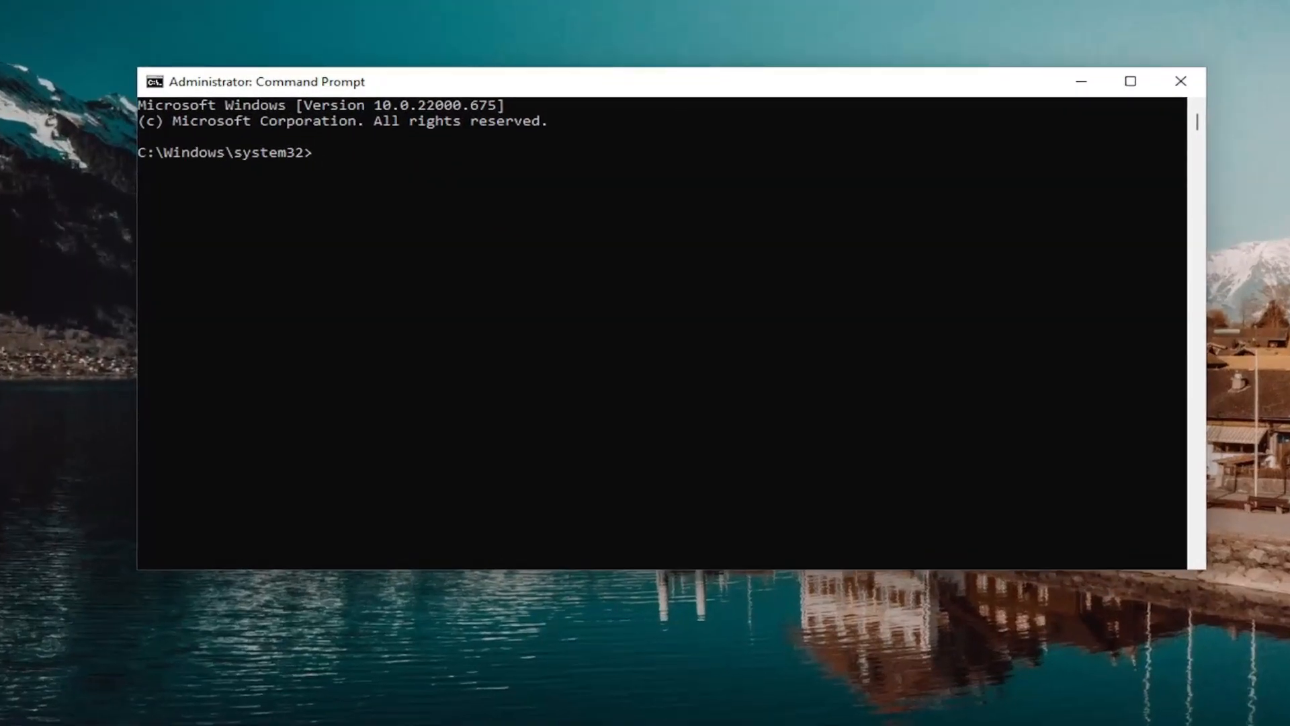
mouse_move(674, 65)
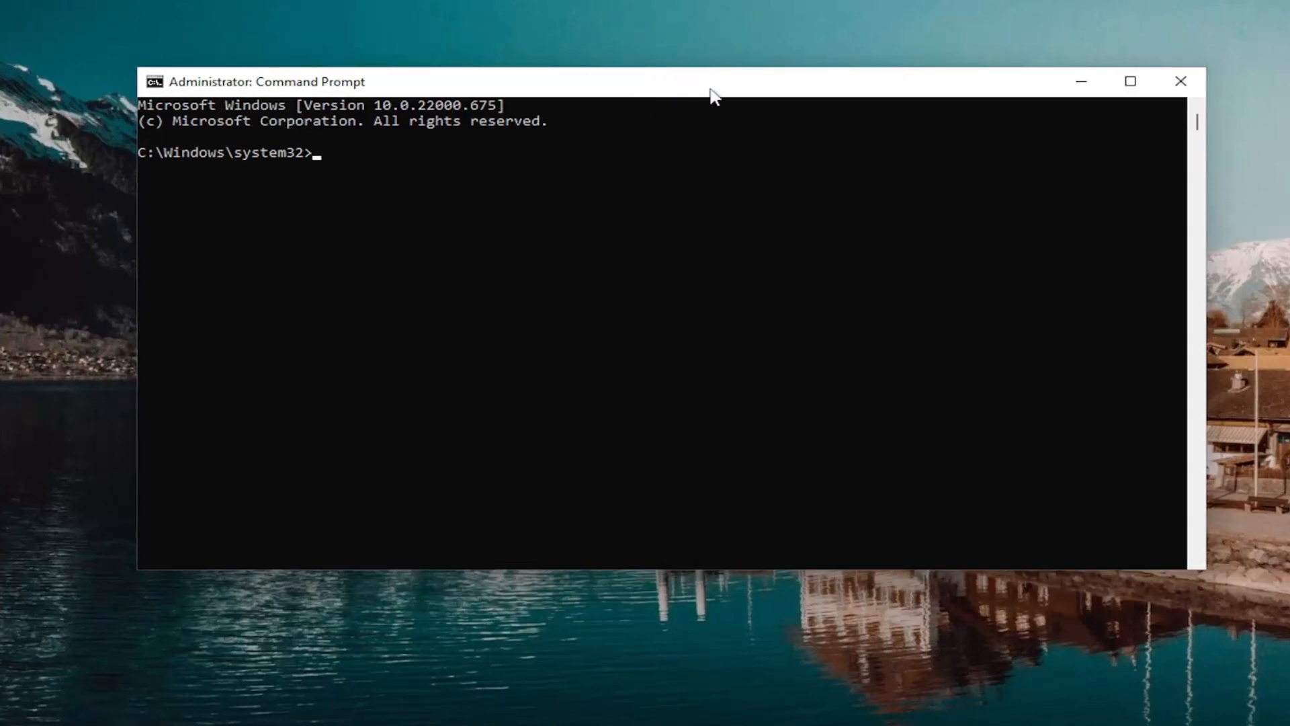
mouse_move(665, 90)
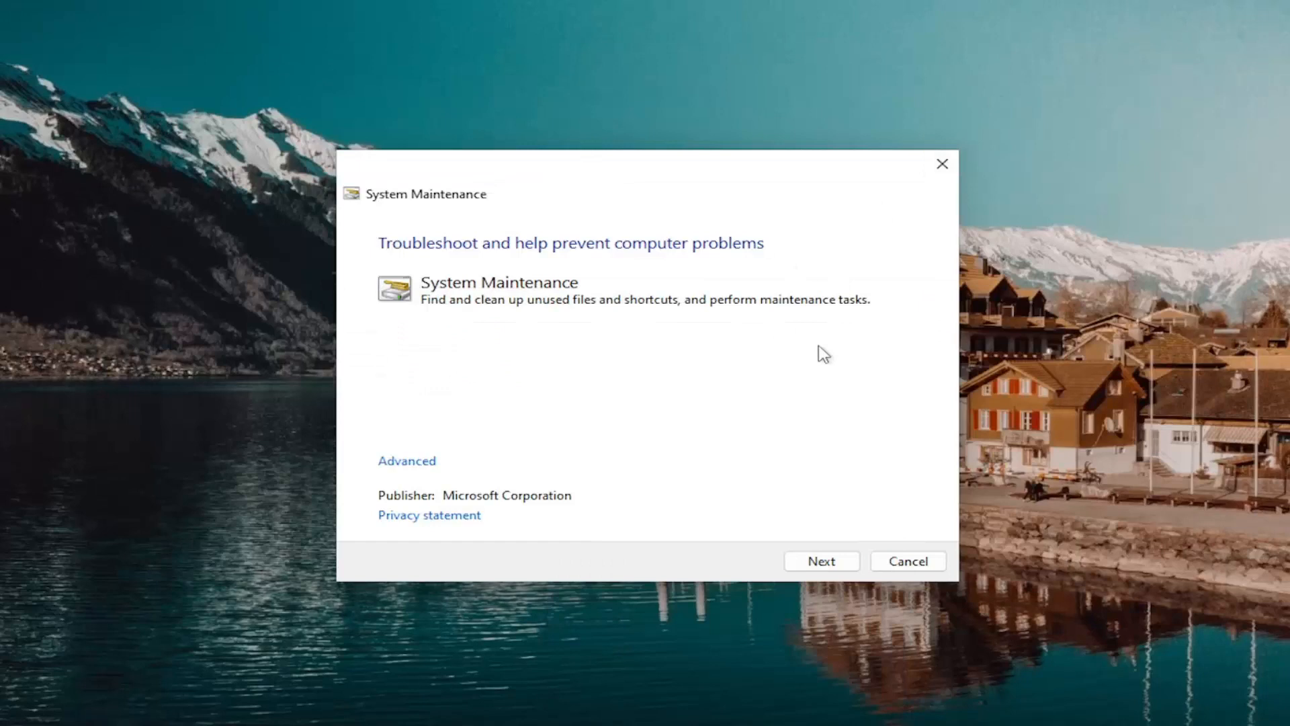
mouse_move(405, 460)
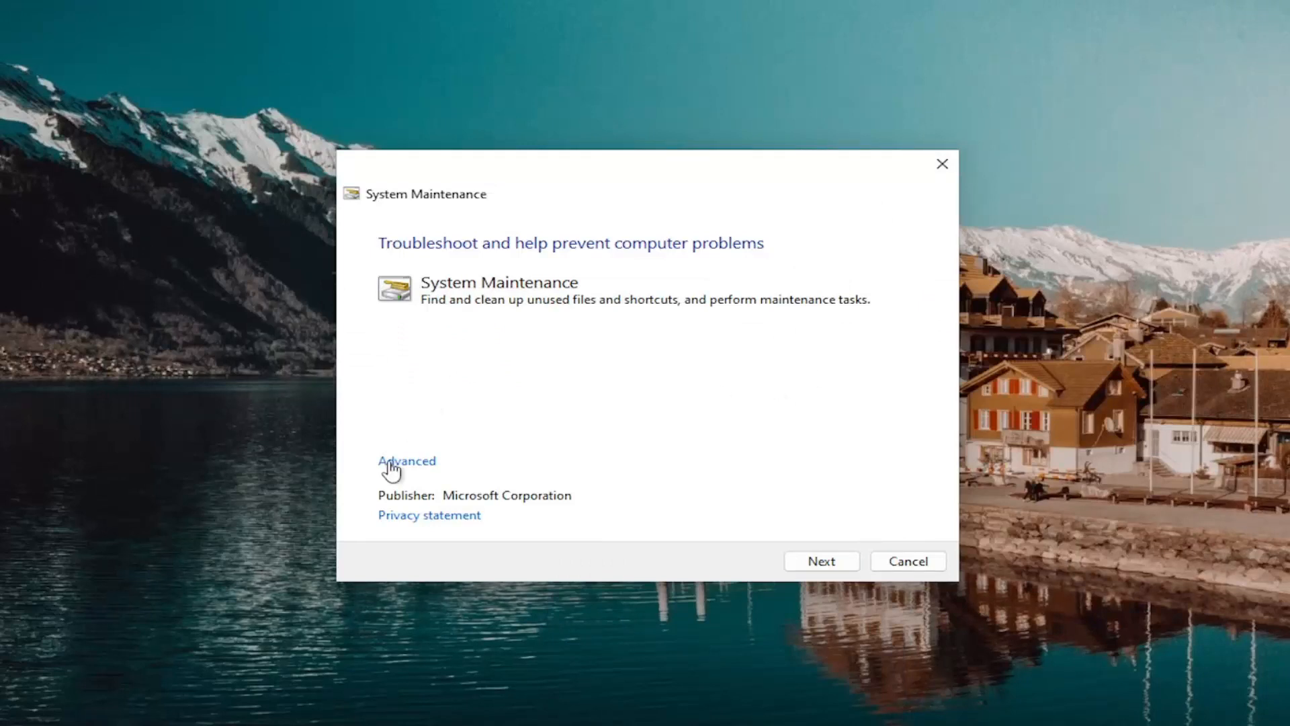
Expand Advanced, keep Apply repairs automatically on, and run the maintenance troubleshooter.
left_click(405, 460)
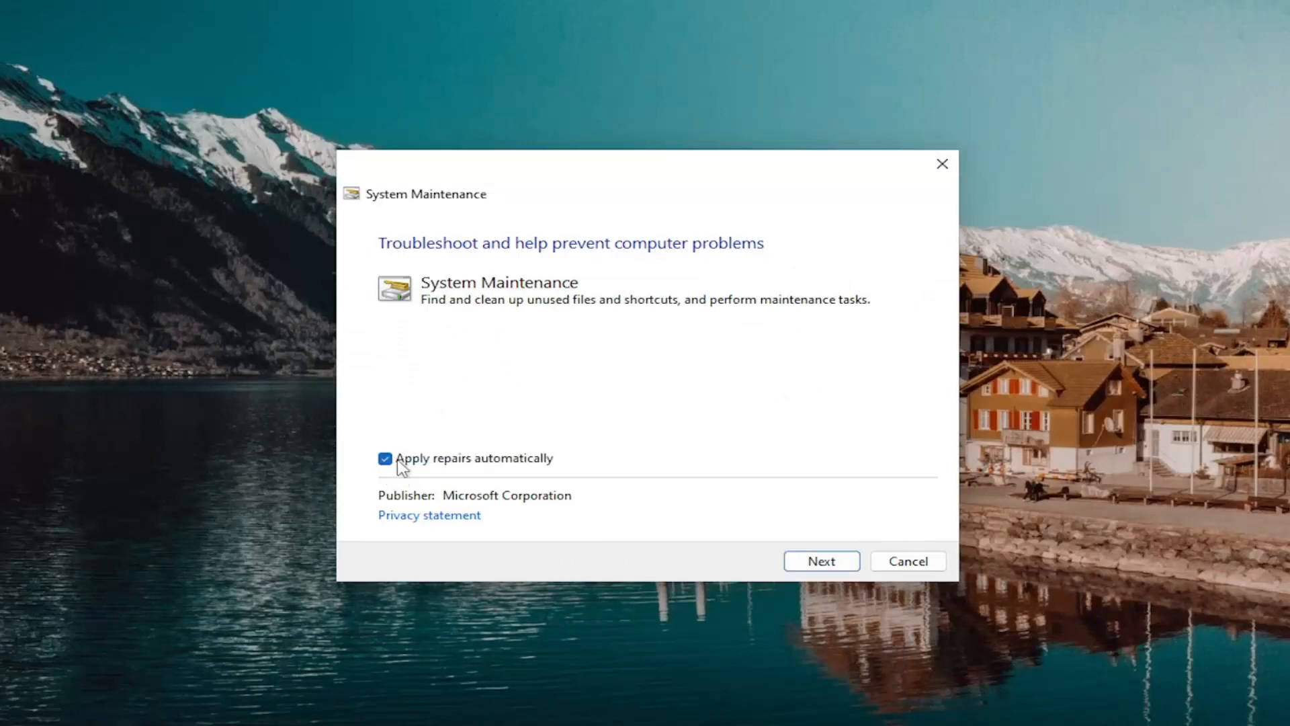
mouse_move(496, 467)
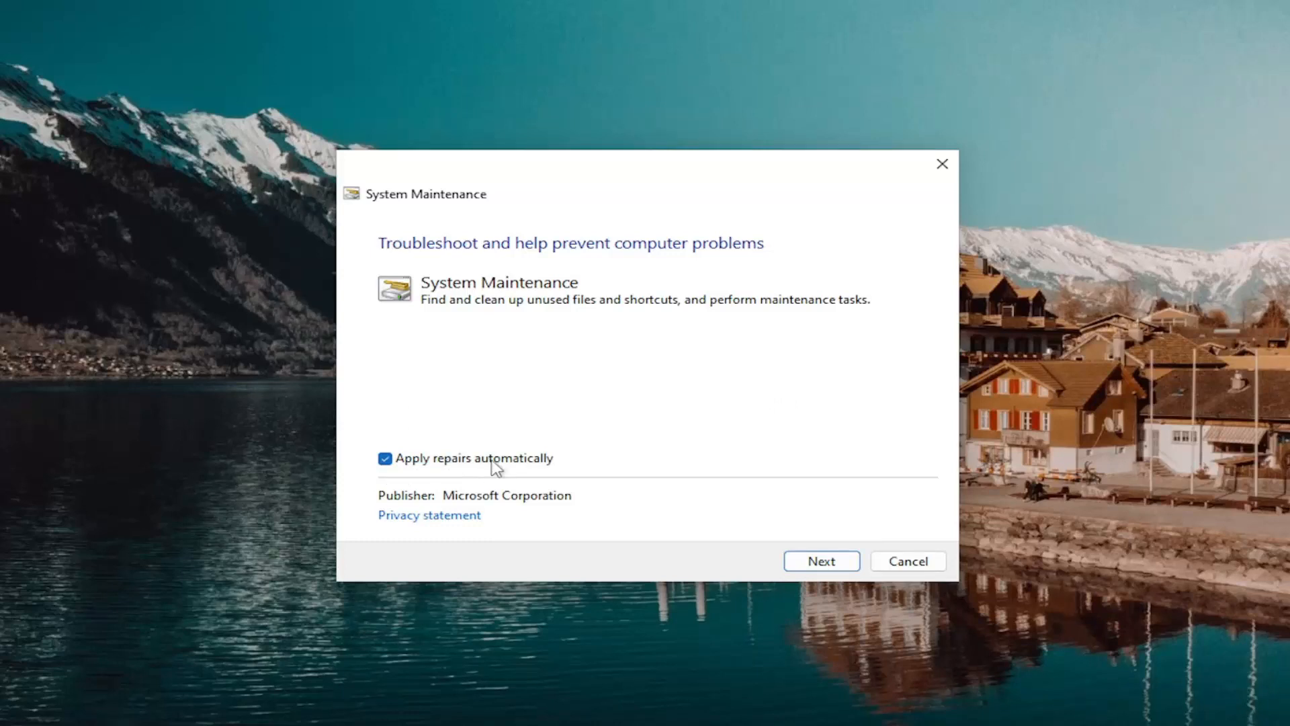
left_click(820, 561)
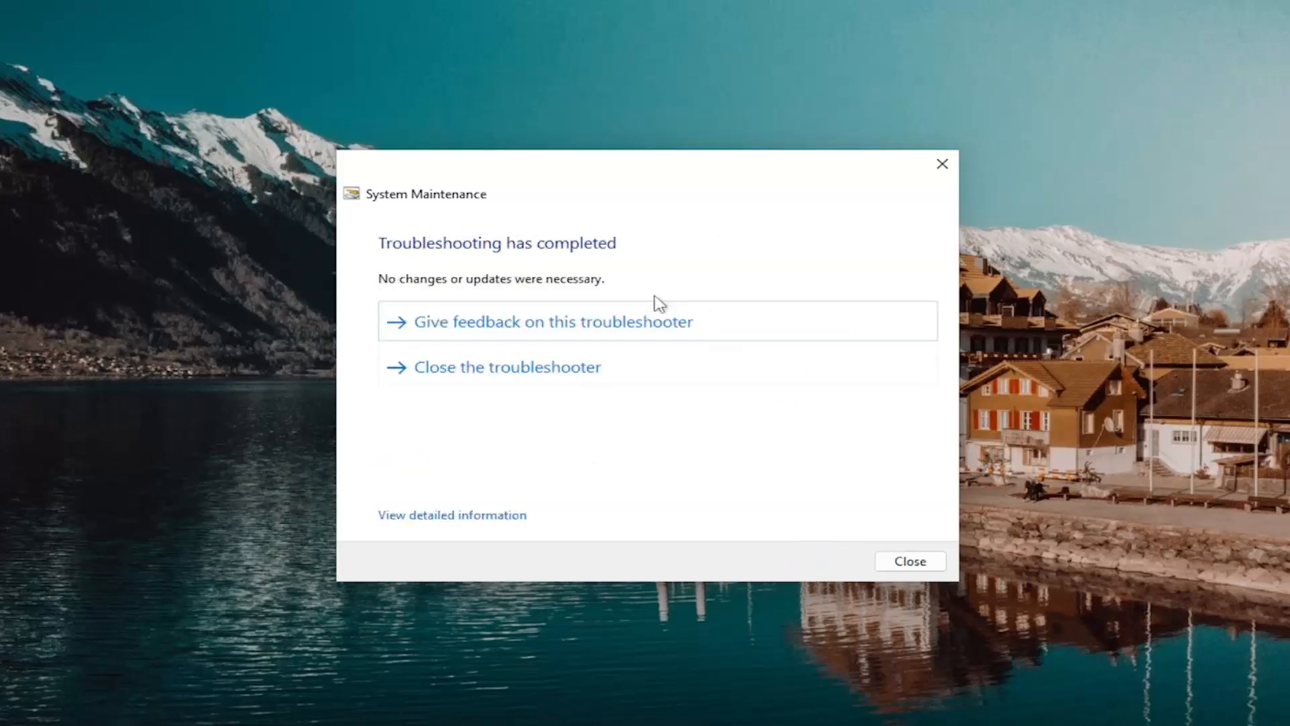
mouse_move(361, 404)
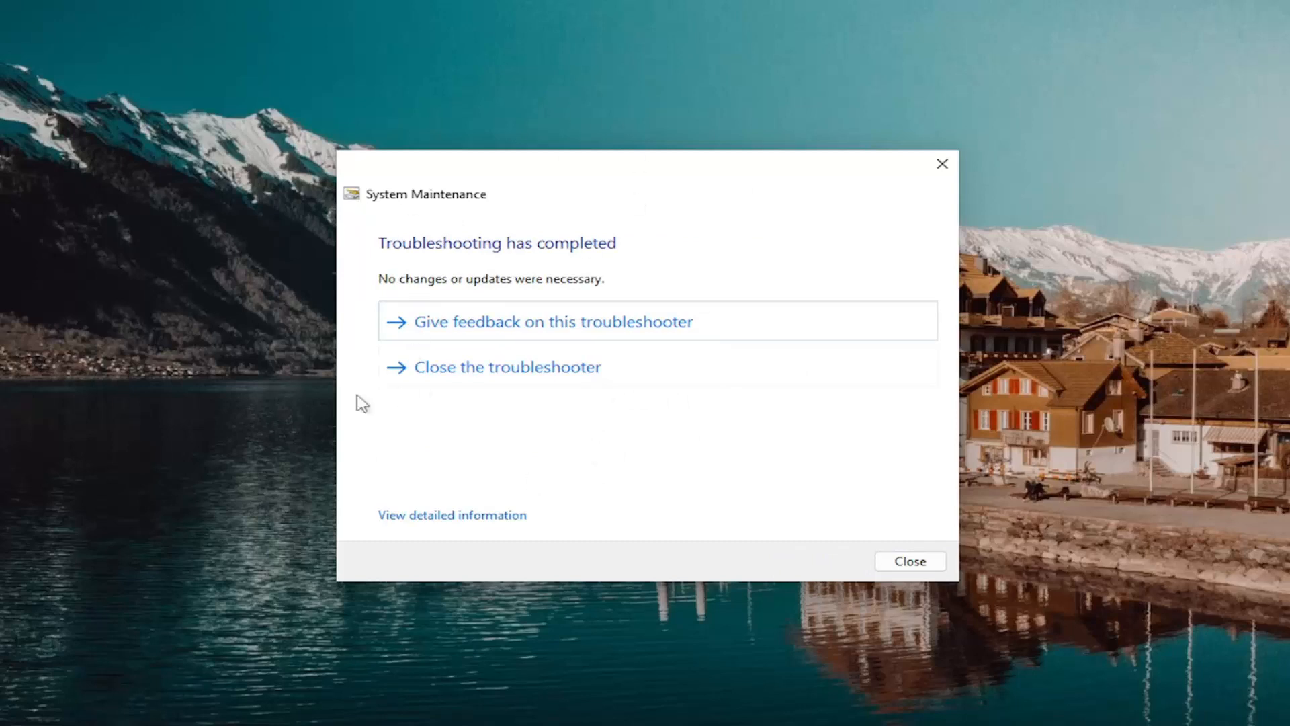
mouse_move(491, 370)
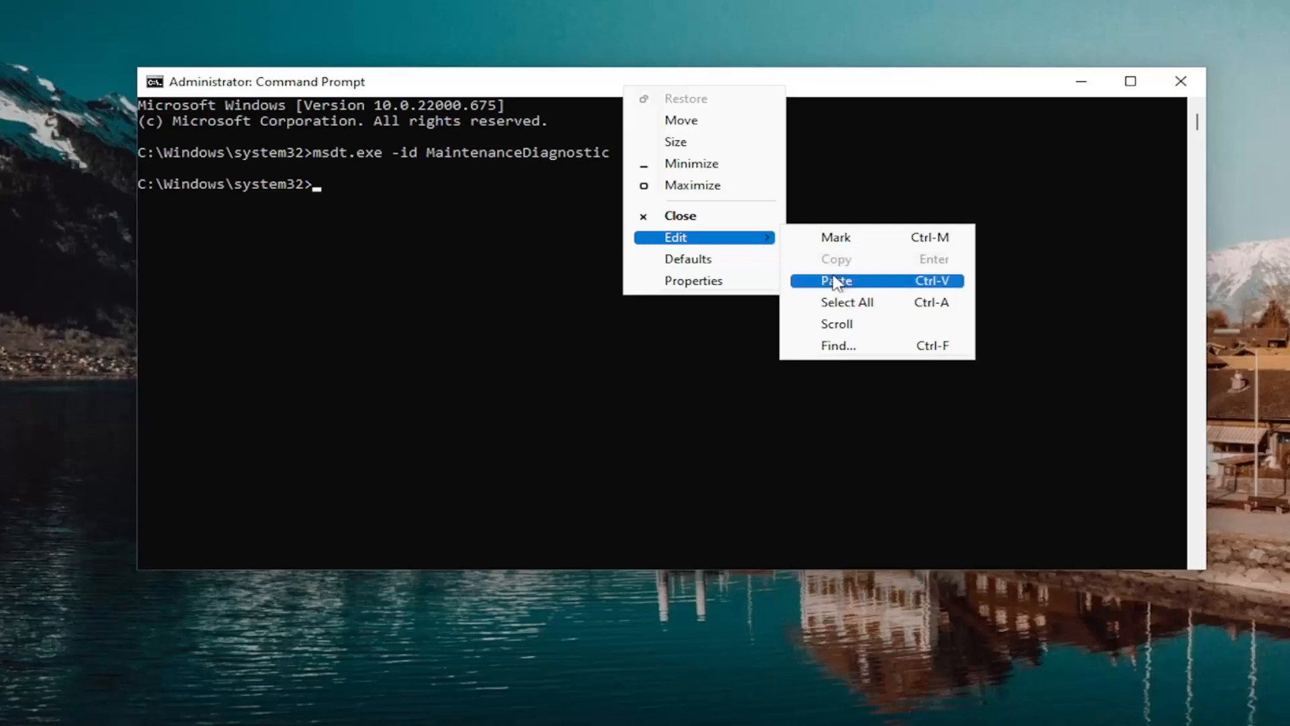
Paste msdt.exe /id PerformanceDiagnostic into the prompt and cancel its disabled-service notice.
left_click(836, 281)
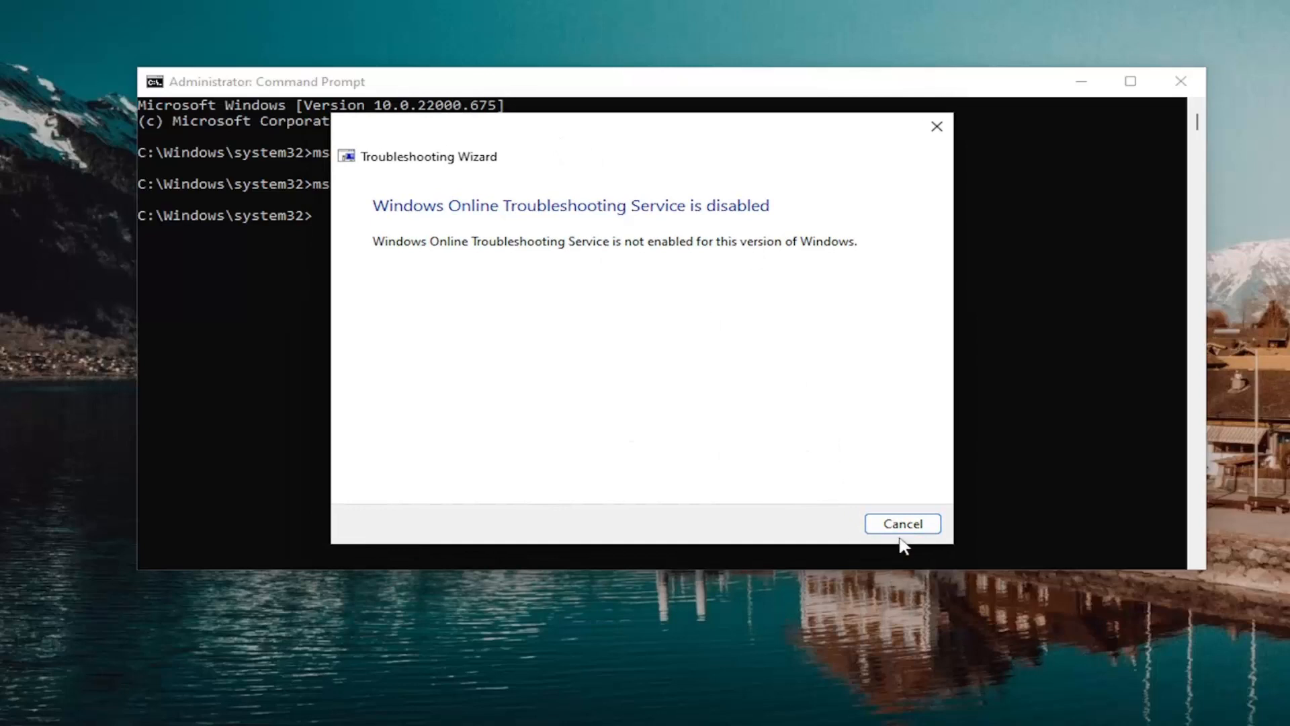
left_click(903, 523)
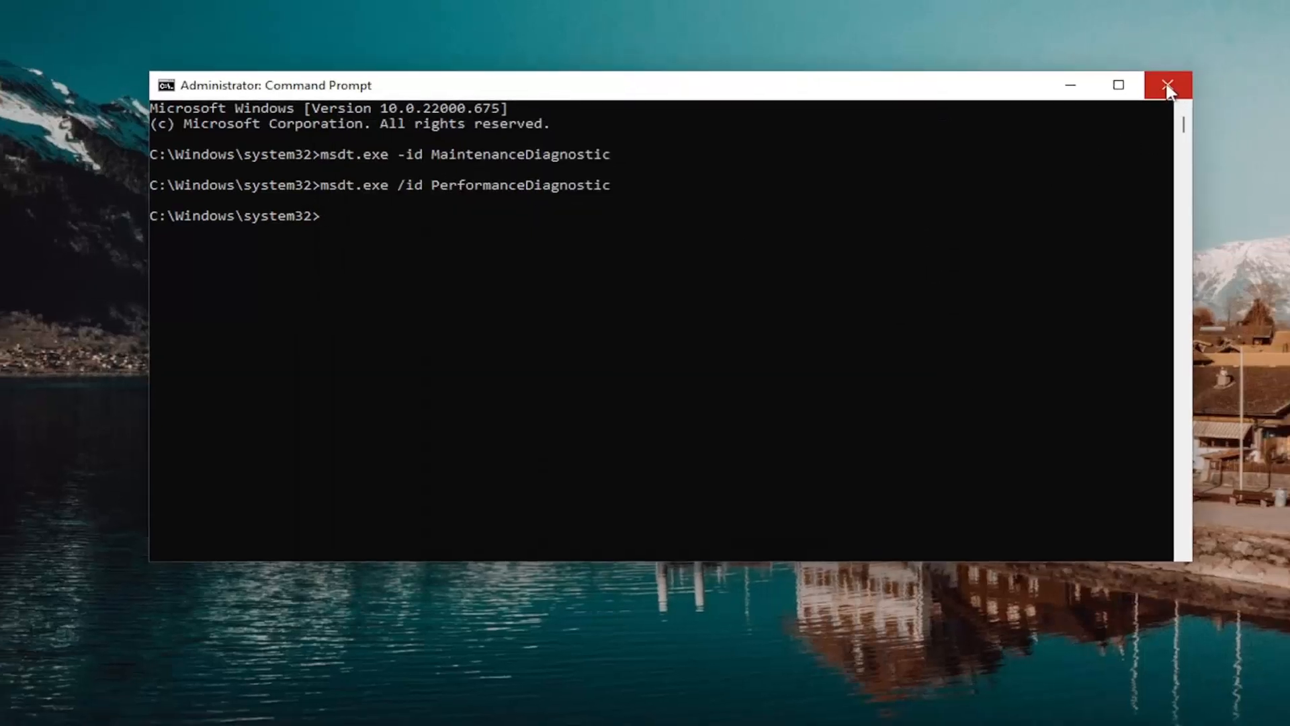
Close Command Prompt, then search for "device manager" and launch Device Manager.
left_click(1168, 85)
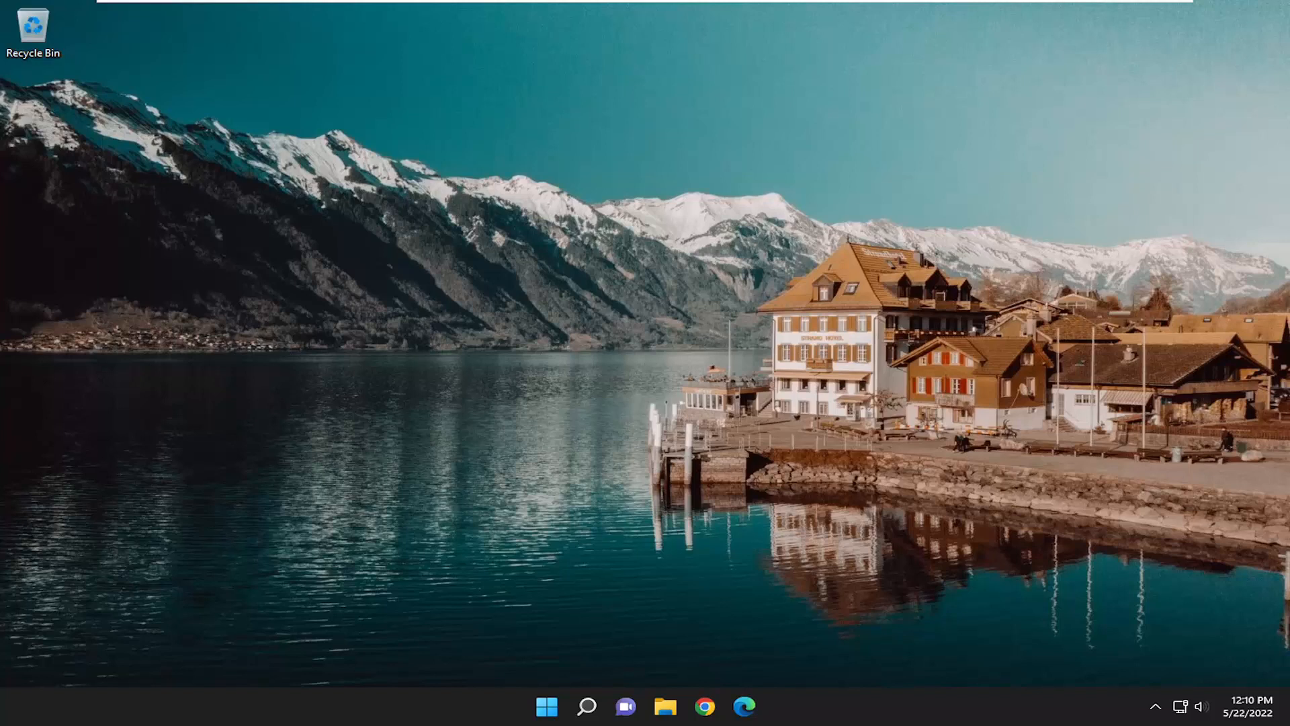
mouse_move(667, 606)
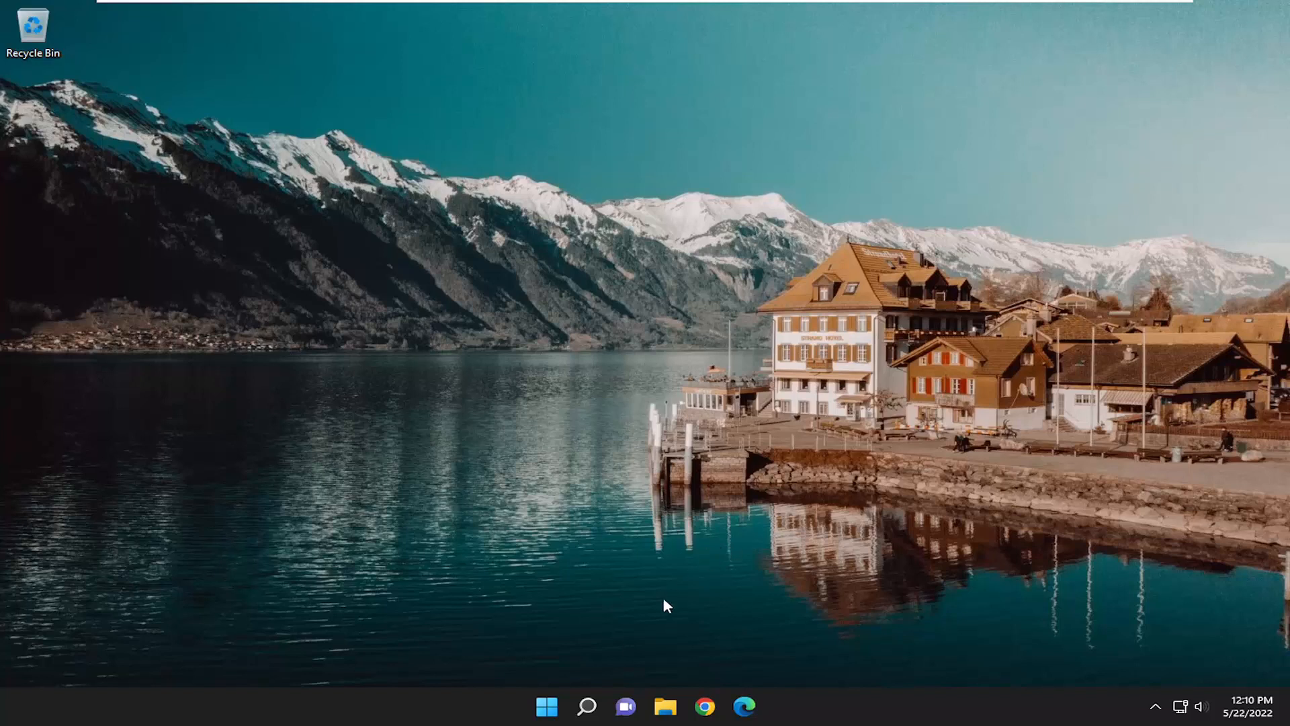
left_click(586, 706)
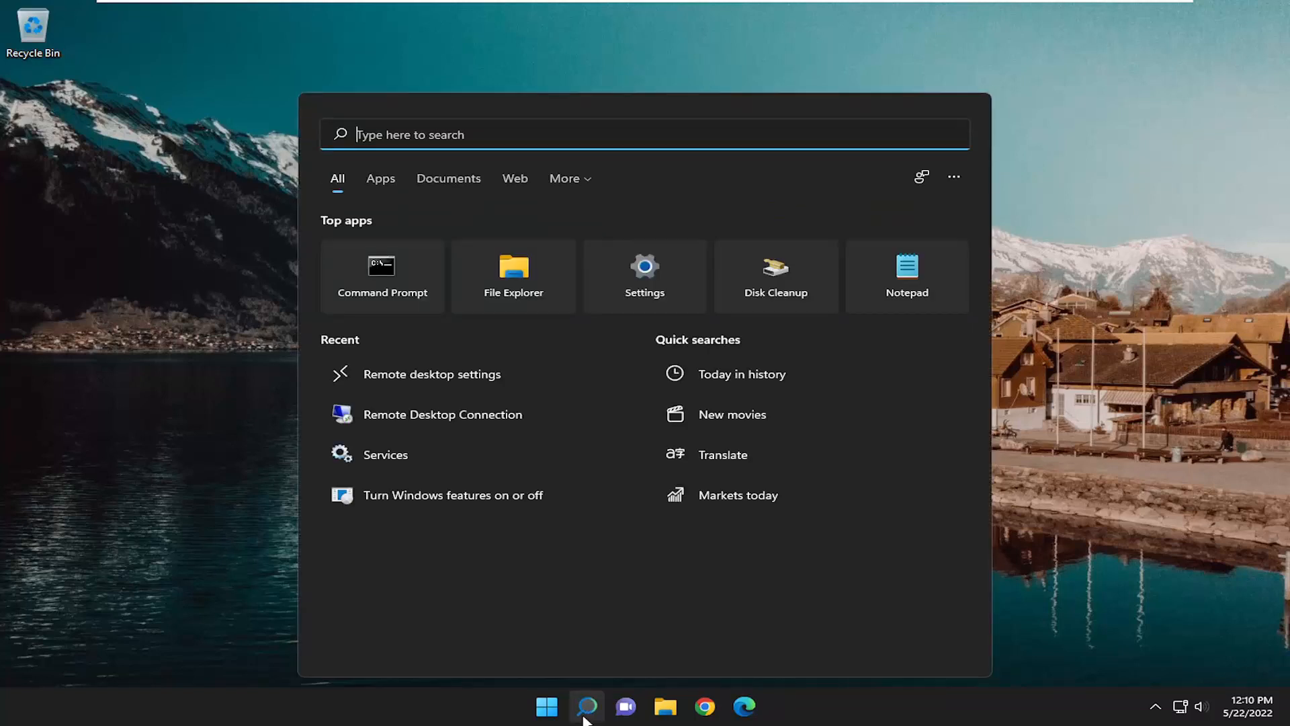
type("steam")
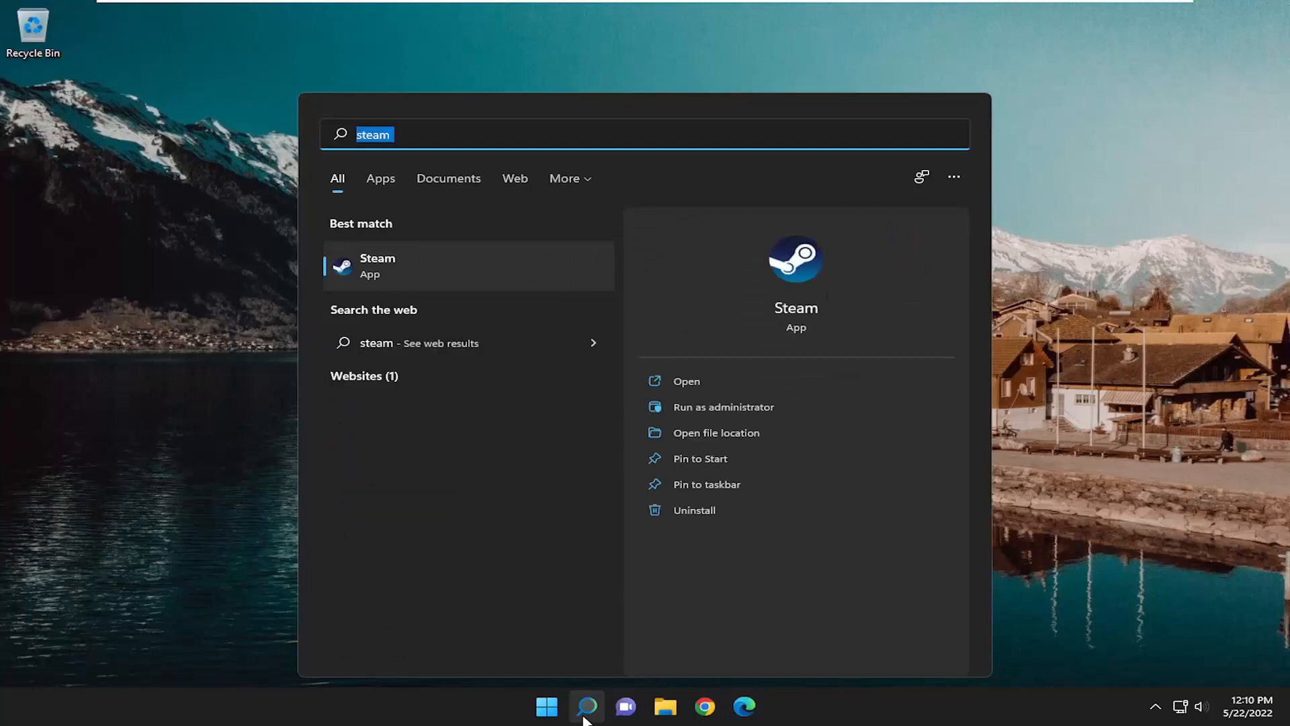
type("device manager")
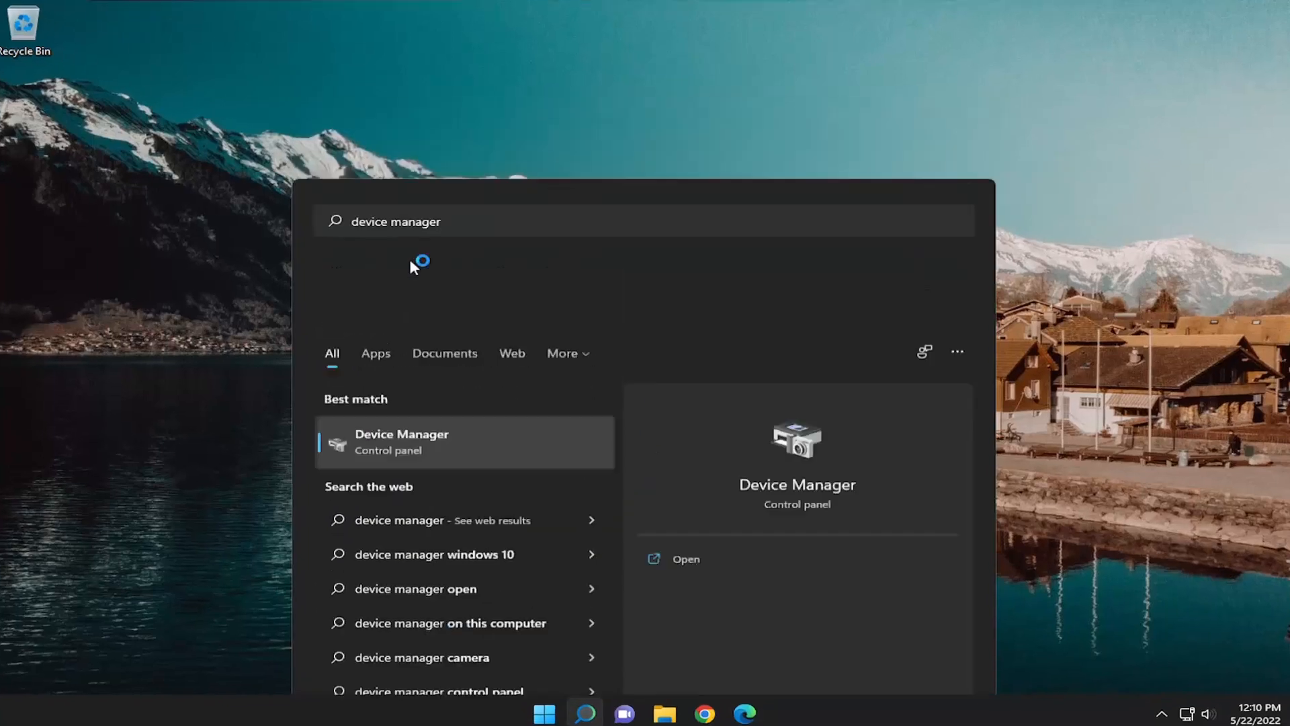
left_click(686, 557)
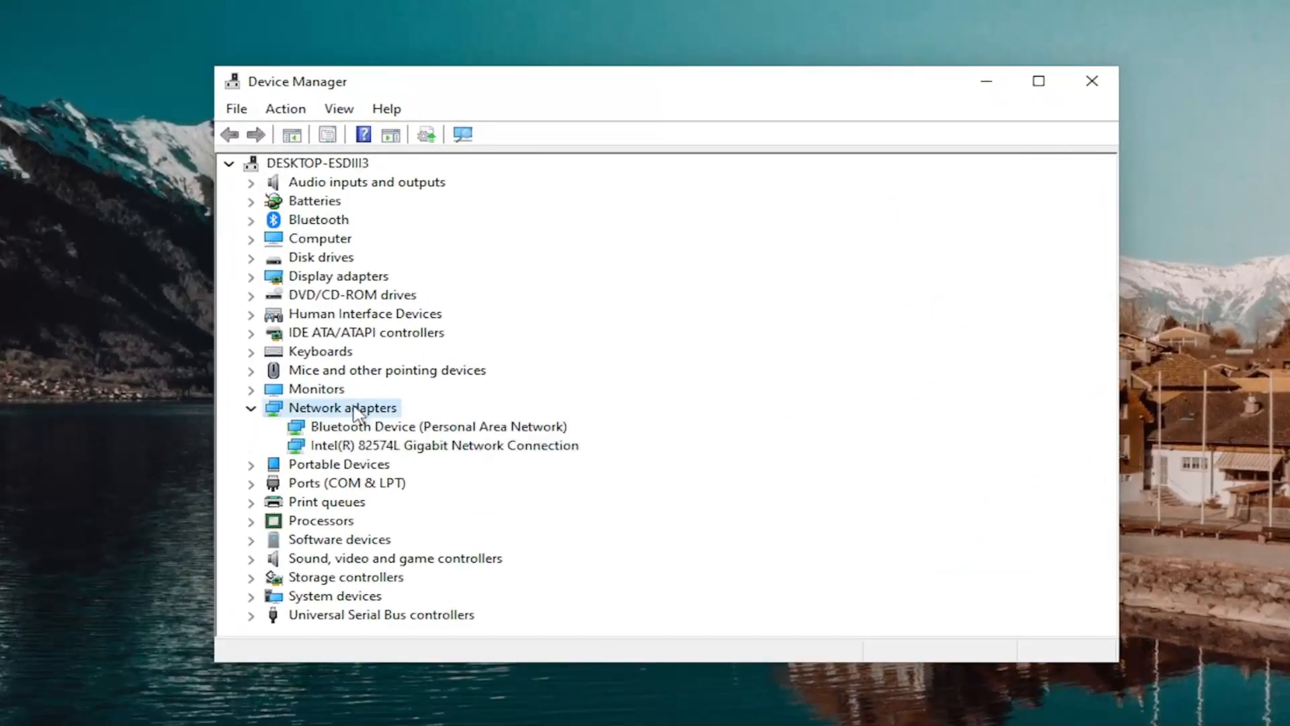
mouse_move(384, 449)
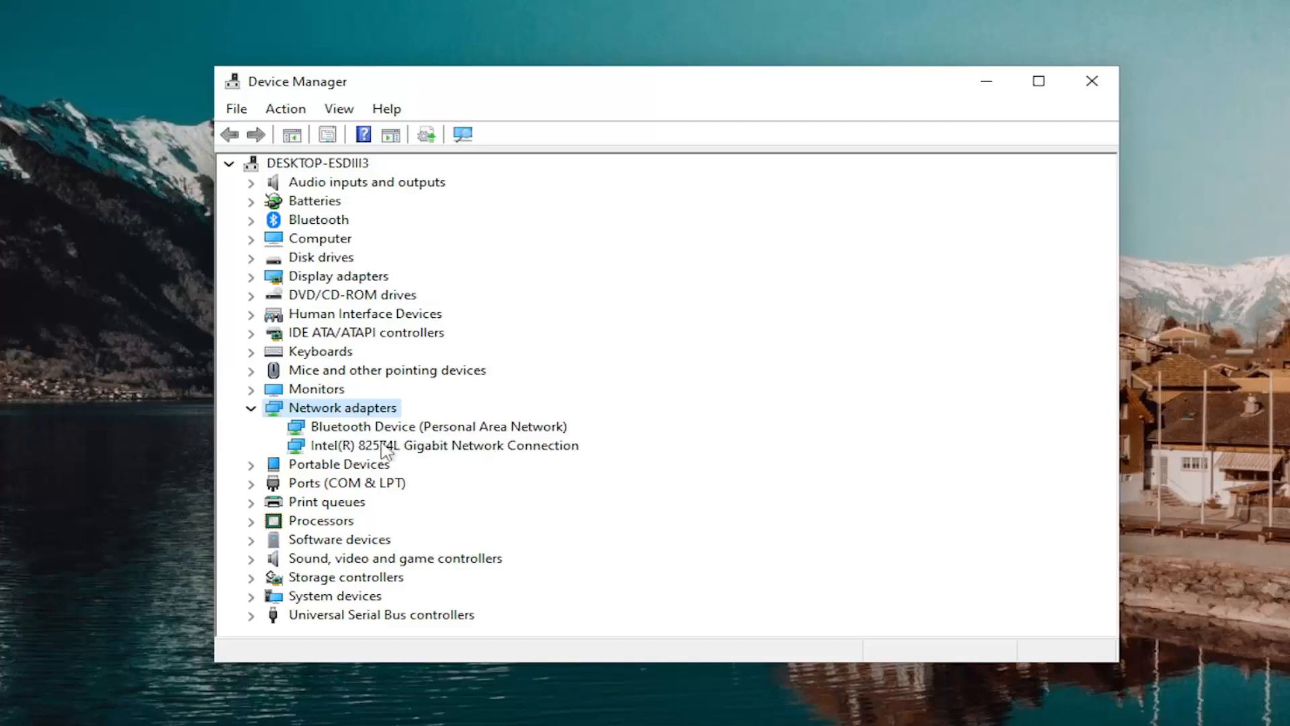
Start updating the Intel gigabit adapter's driver, choosing to locate a driver manually.
right_click(442, 445)
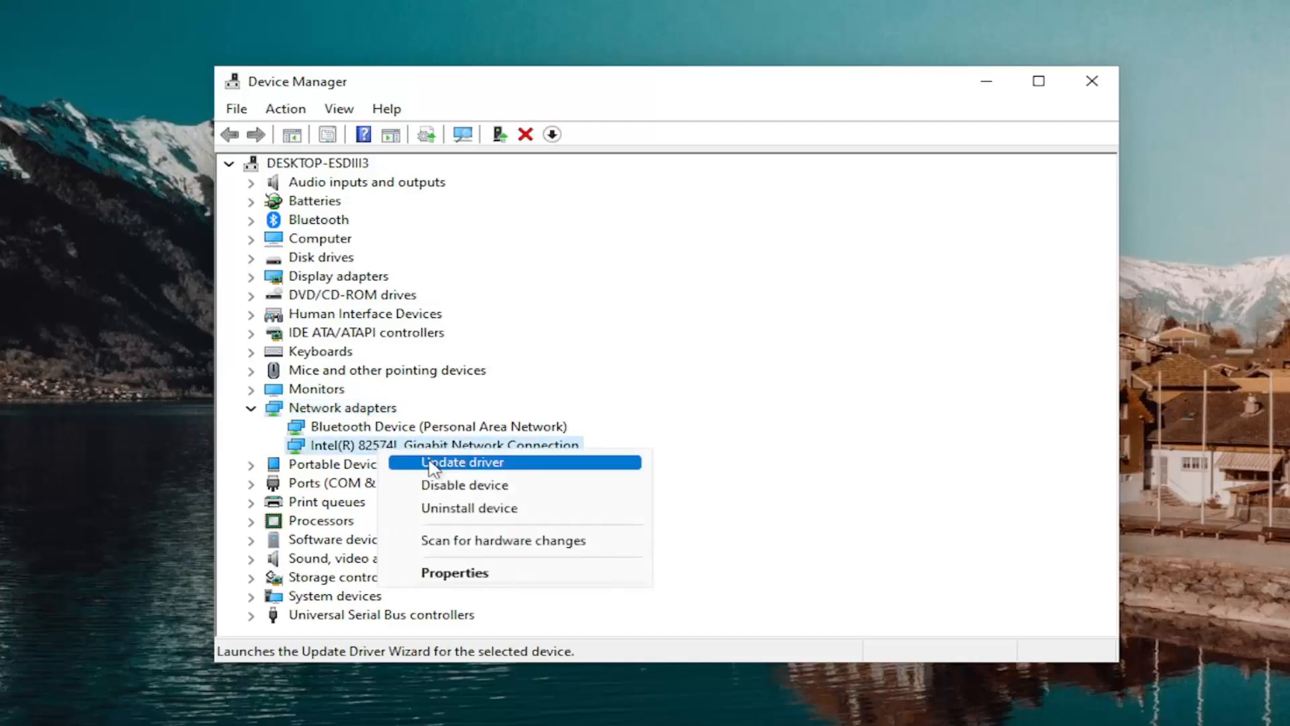
left_click(462, 461)
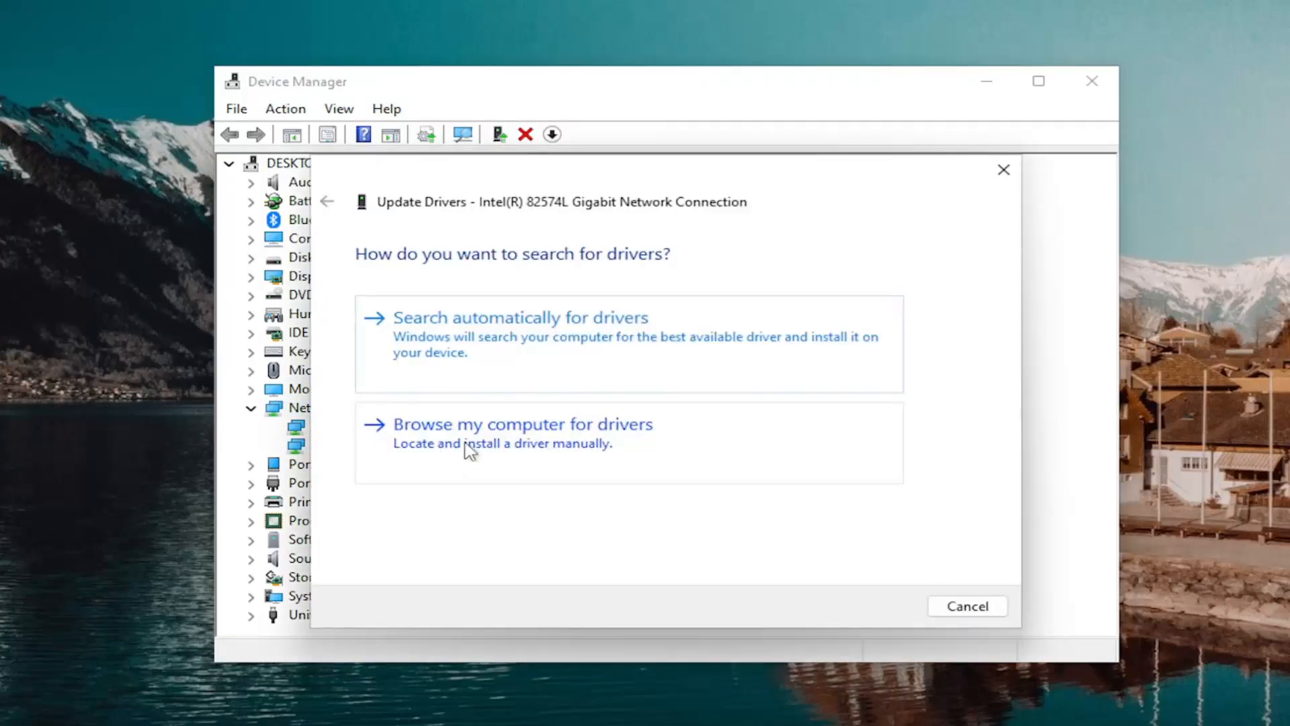
left_click(523, 424)
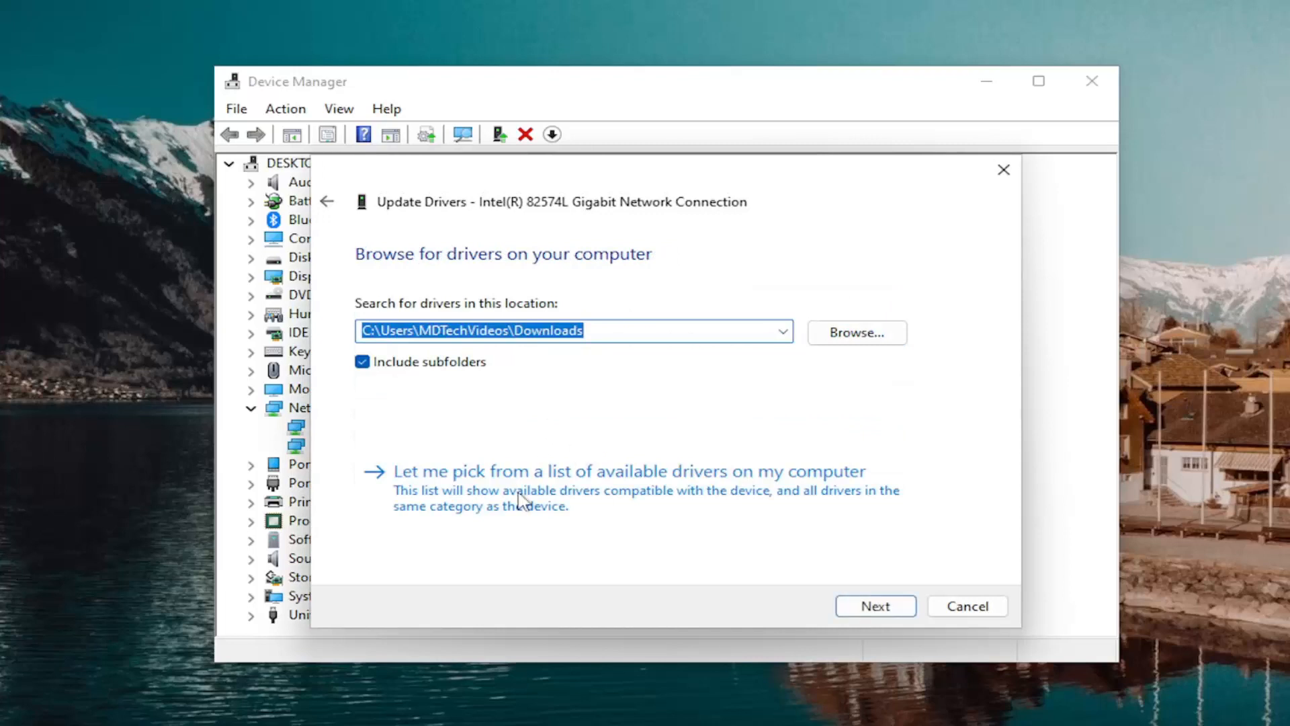
mouse_move(593, 507)
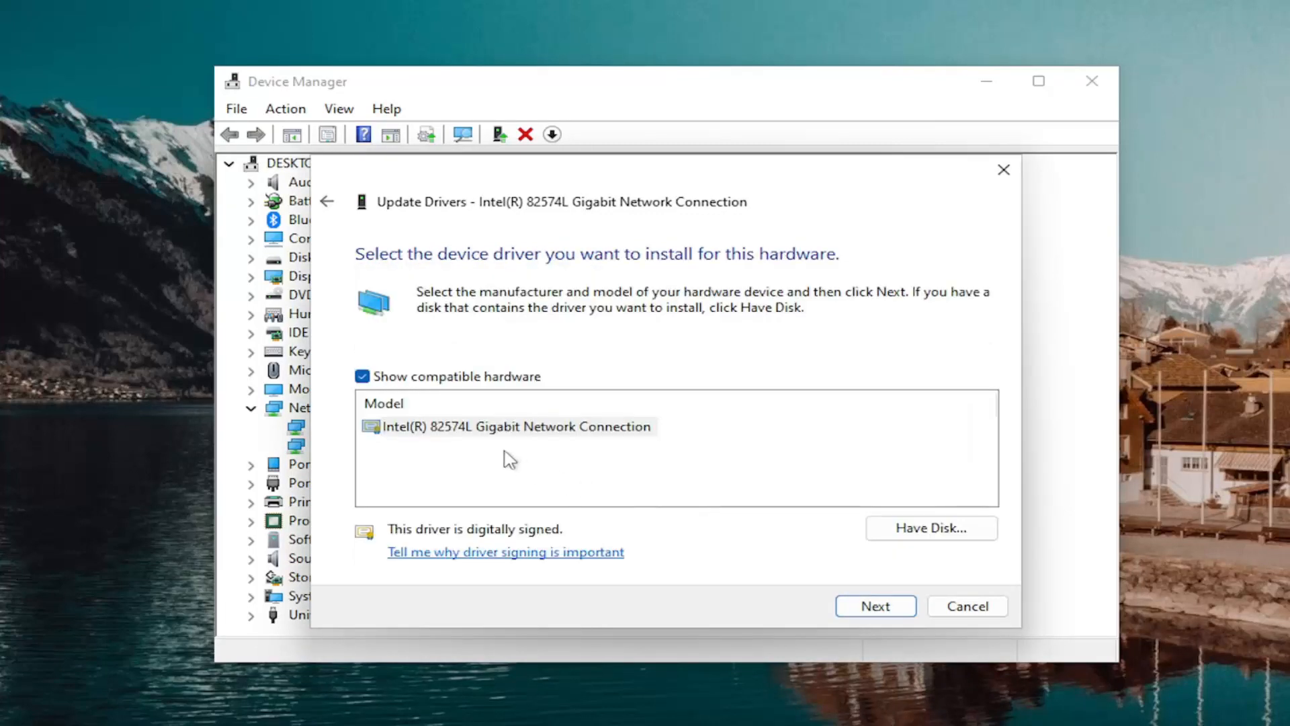
Install the Intel Gigabit connection driver model and close the success confirmation.
left_click(514, 426)
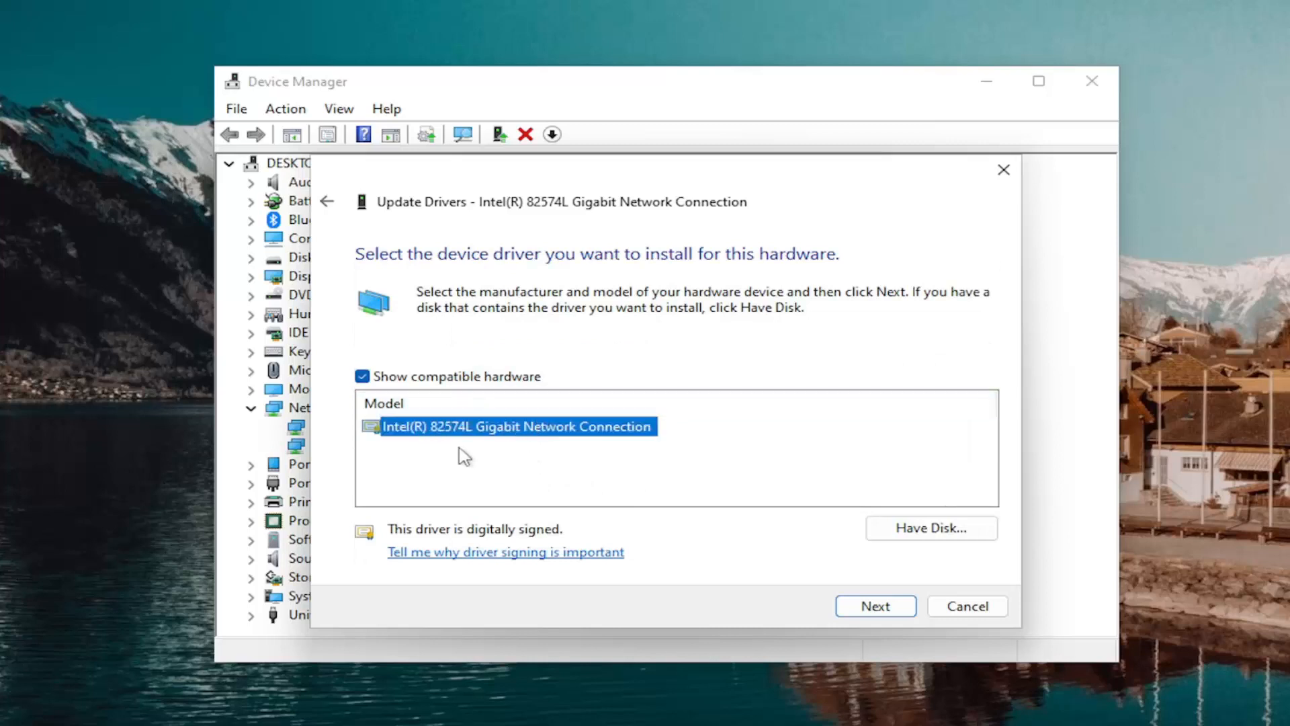
mouse_move(386, 452)
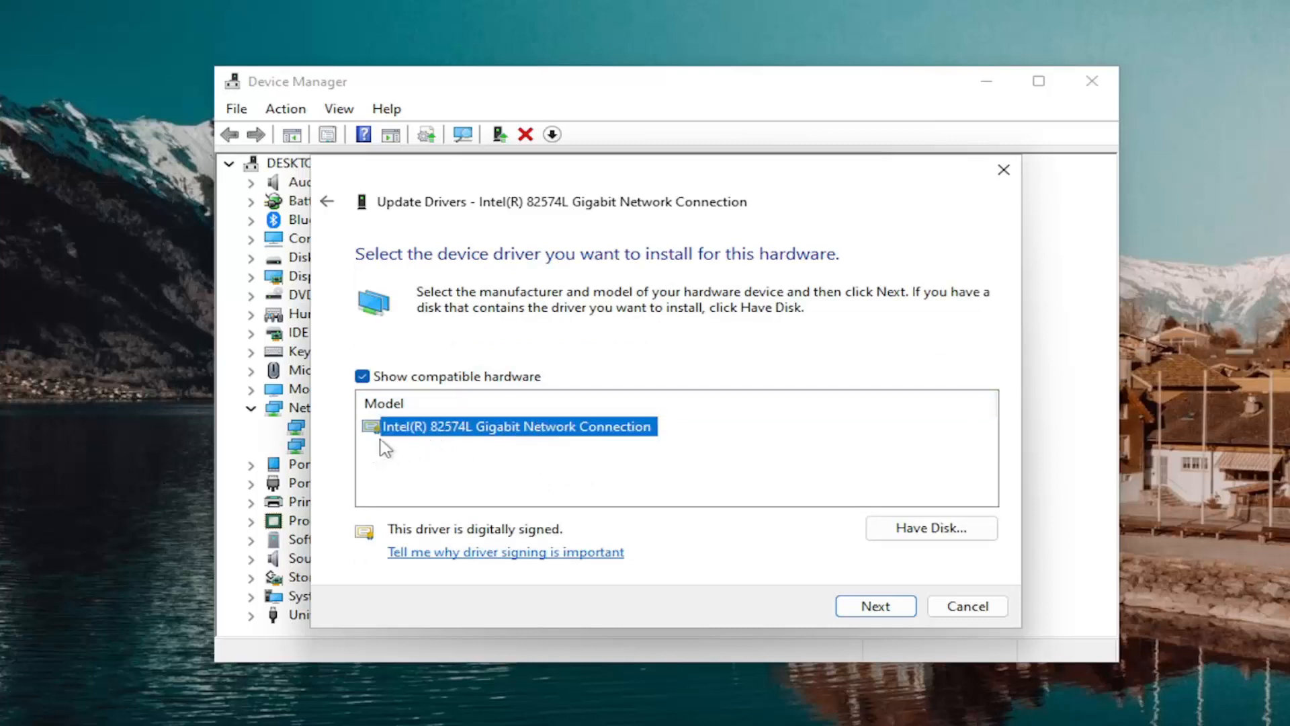
mouse_move(528, 495)
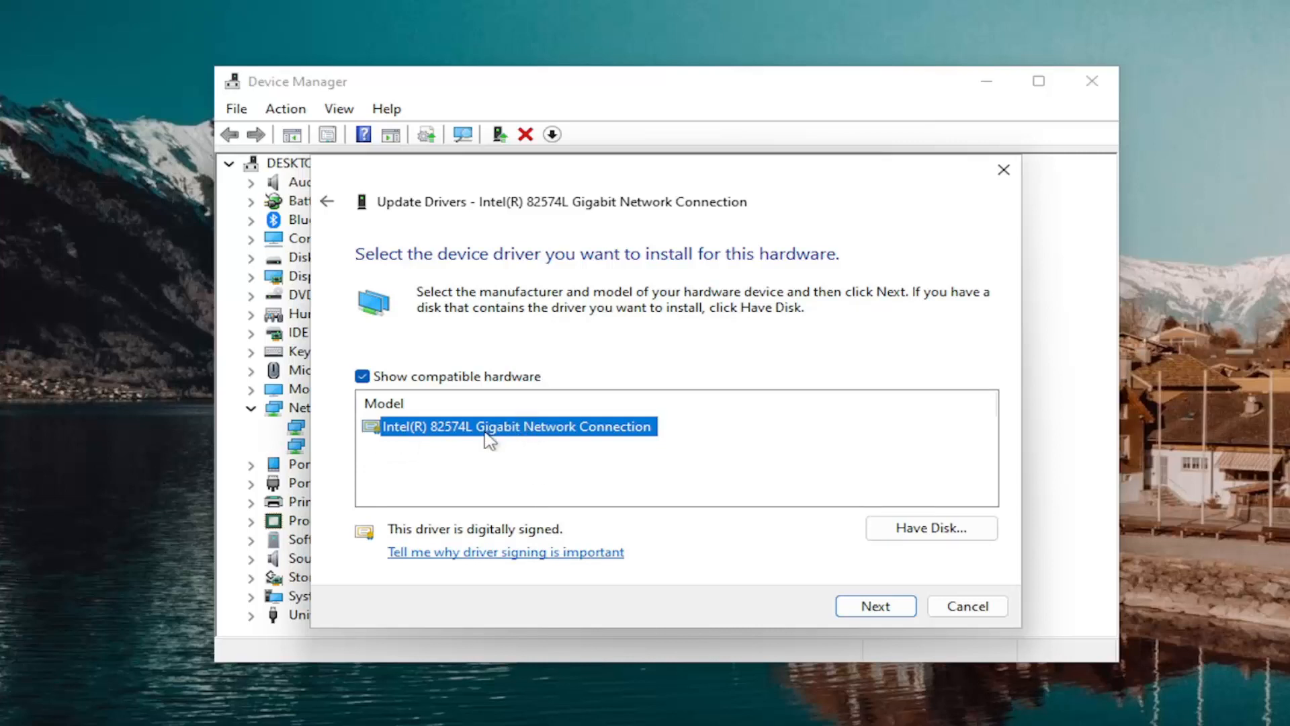
mouse_move(582, 215)
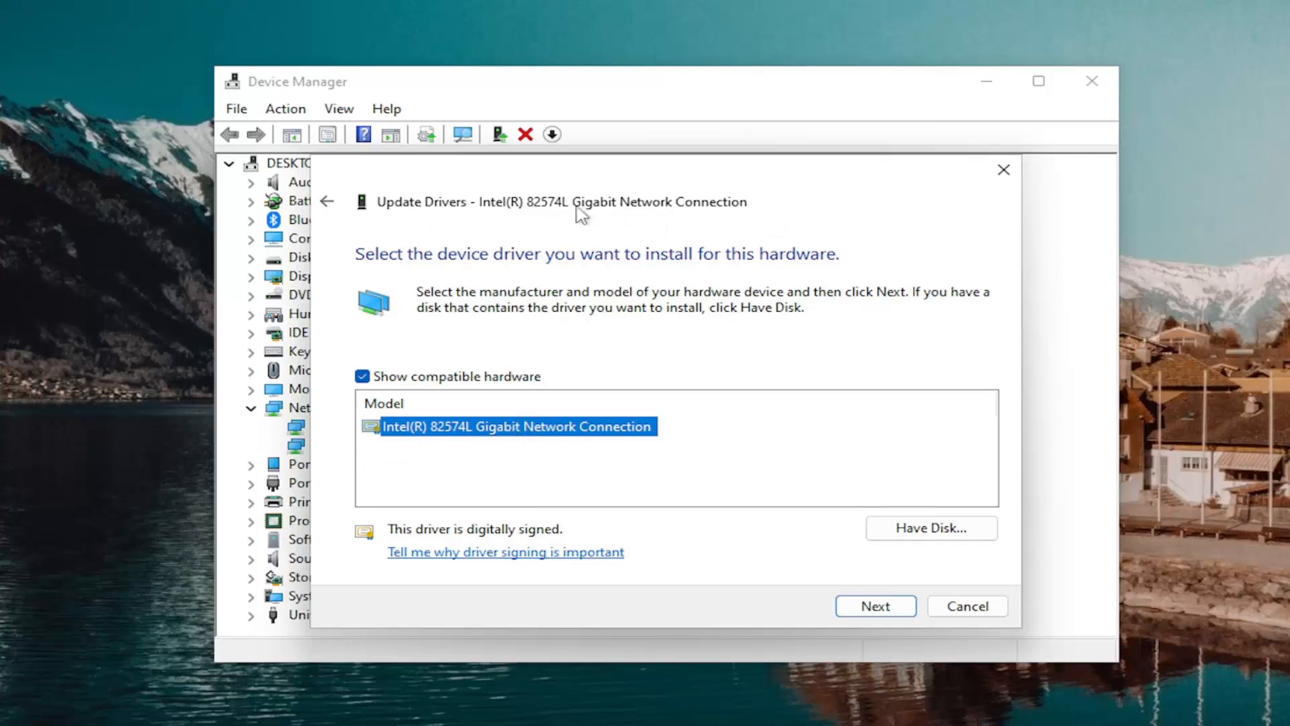
mouse_move(485, 216)
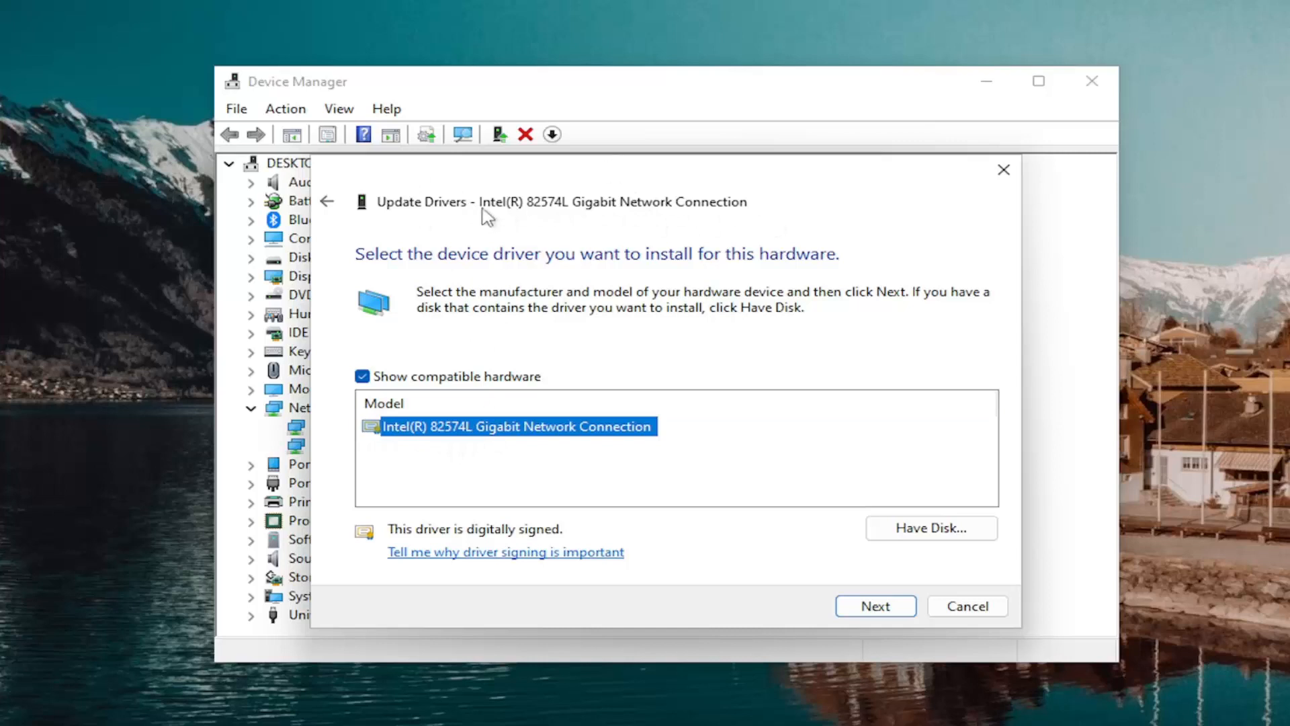
mouse_move(306, 573)
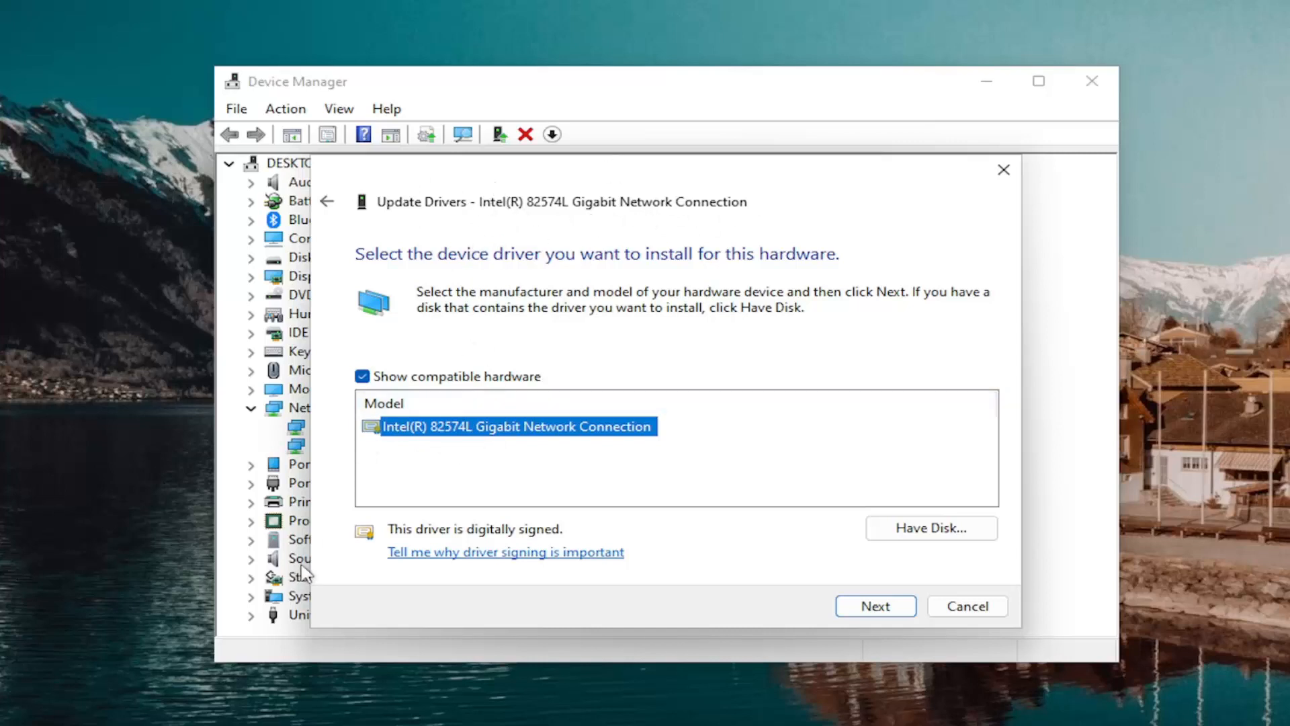
mouse_move(640, 563)
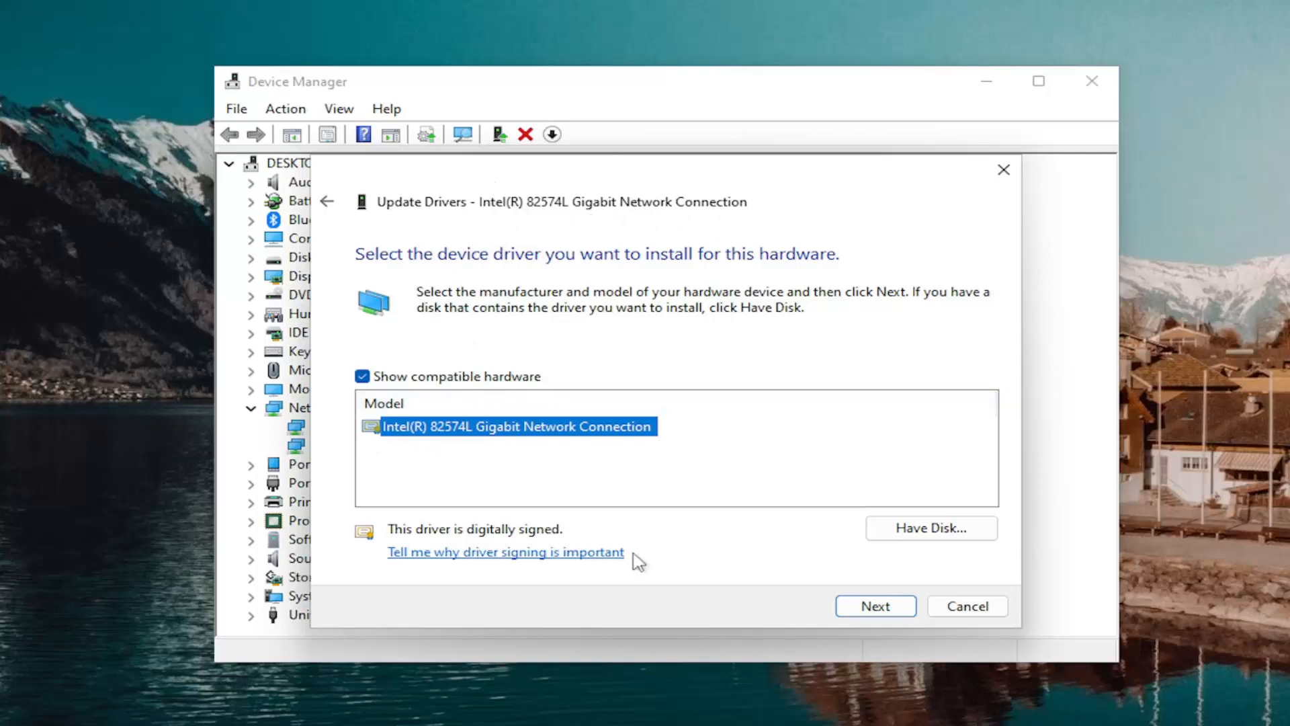
left_click(874, 606)
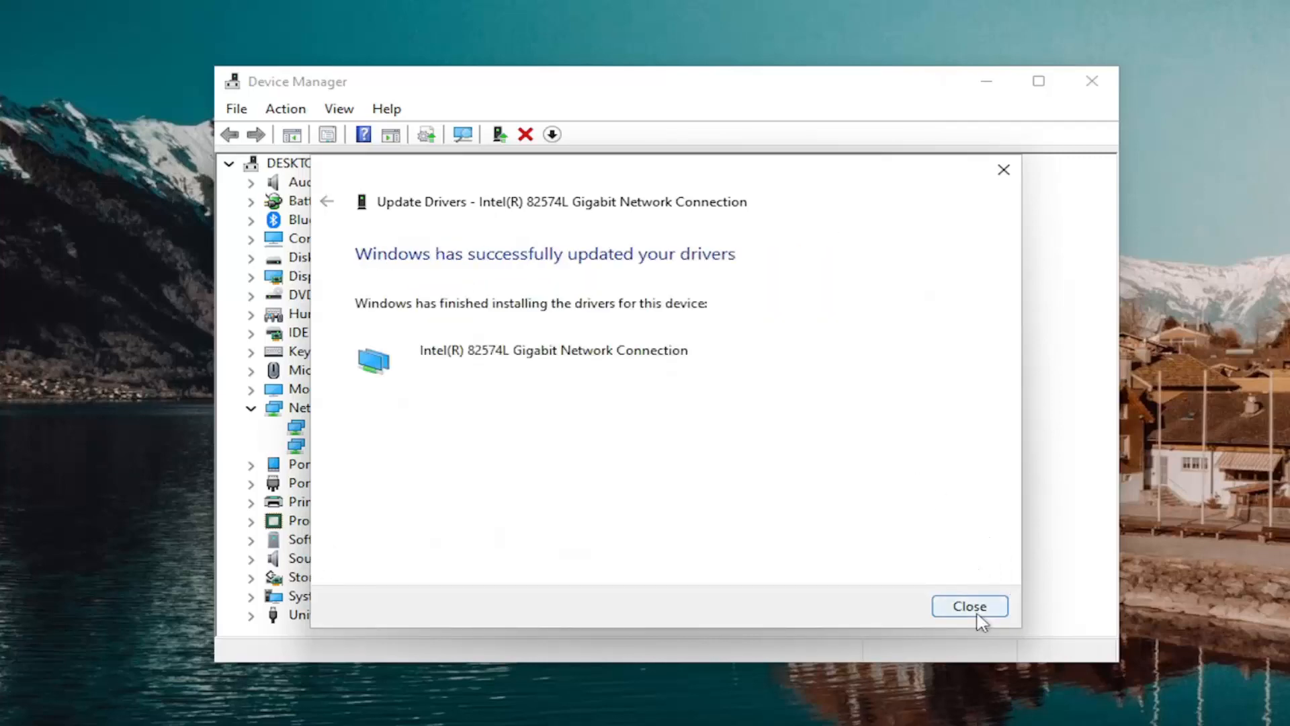
left_click(969, 606)
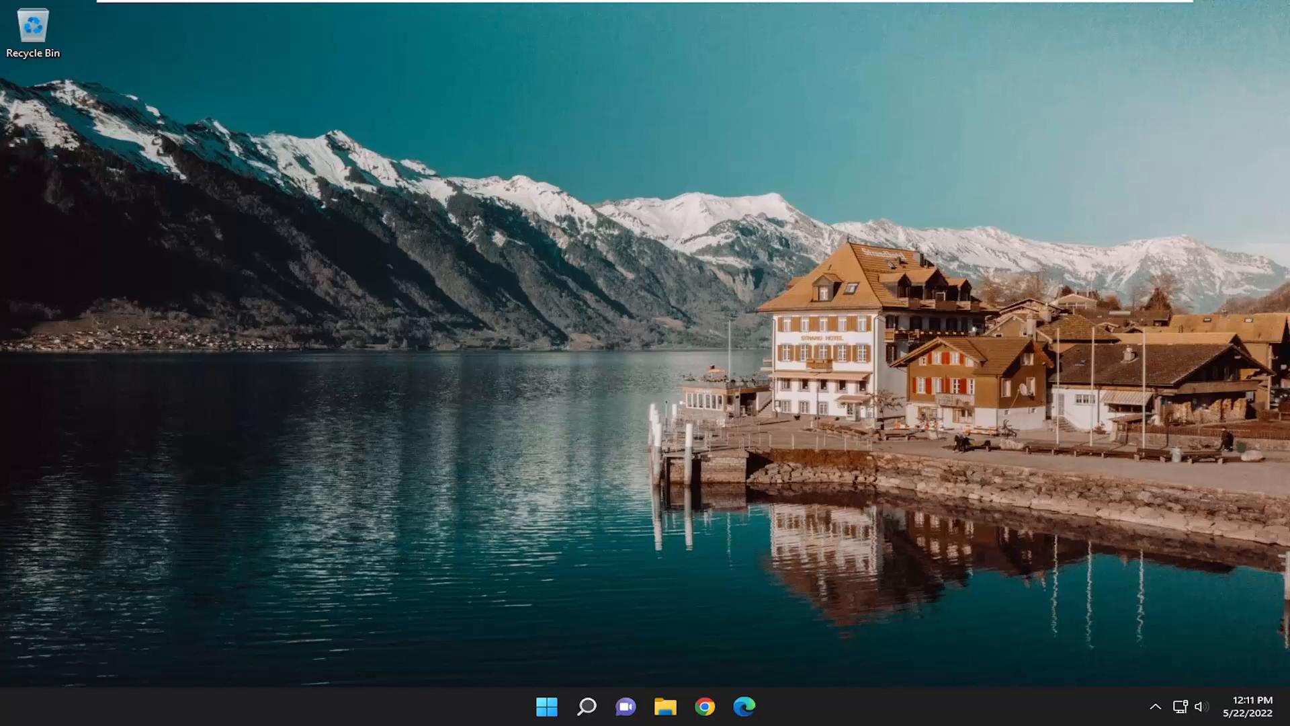
mouse_move(676, 569)
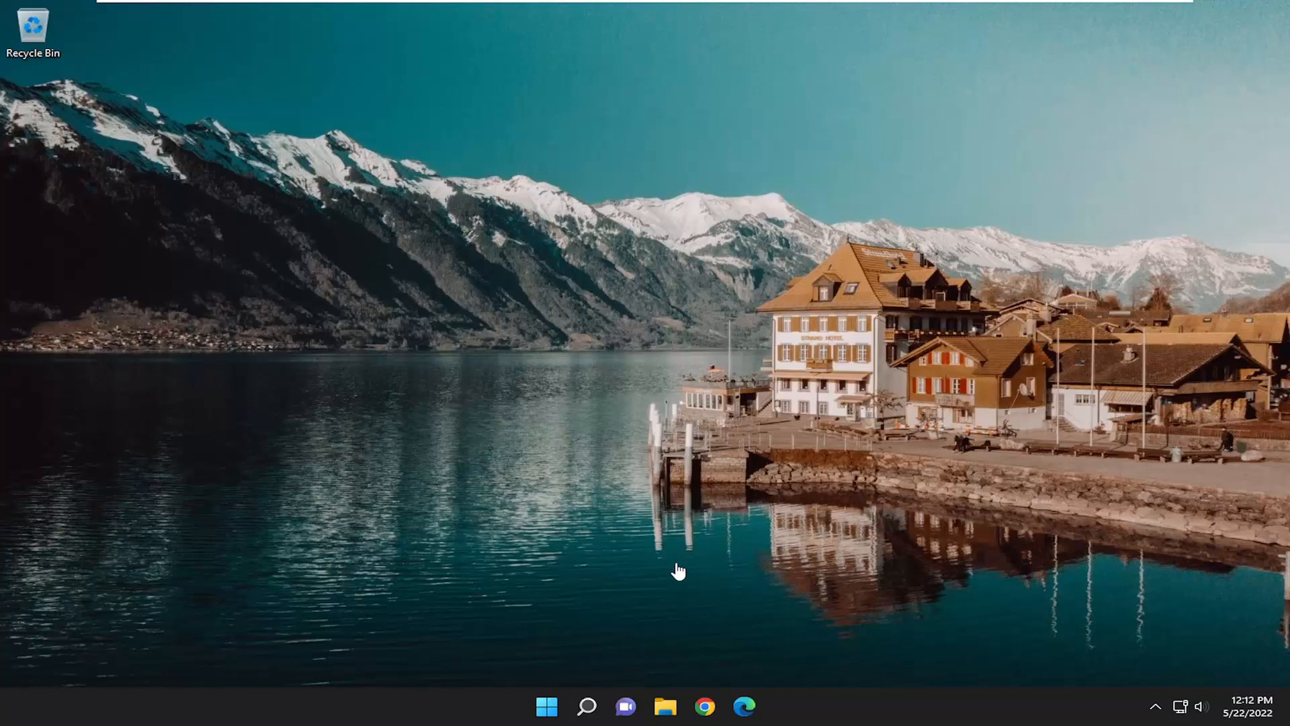
mouse_move(636, 631)
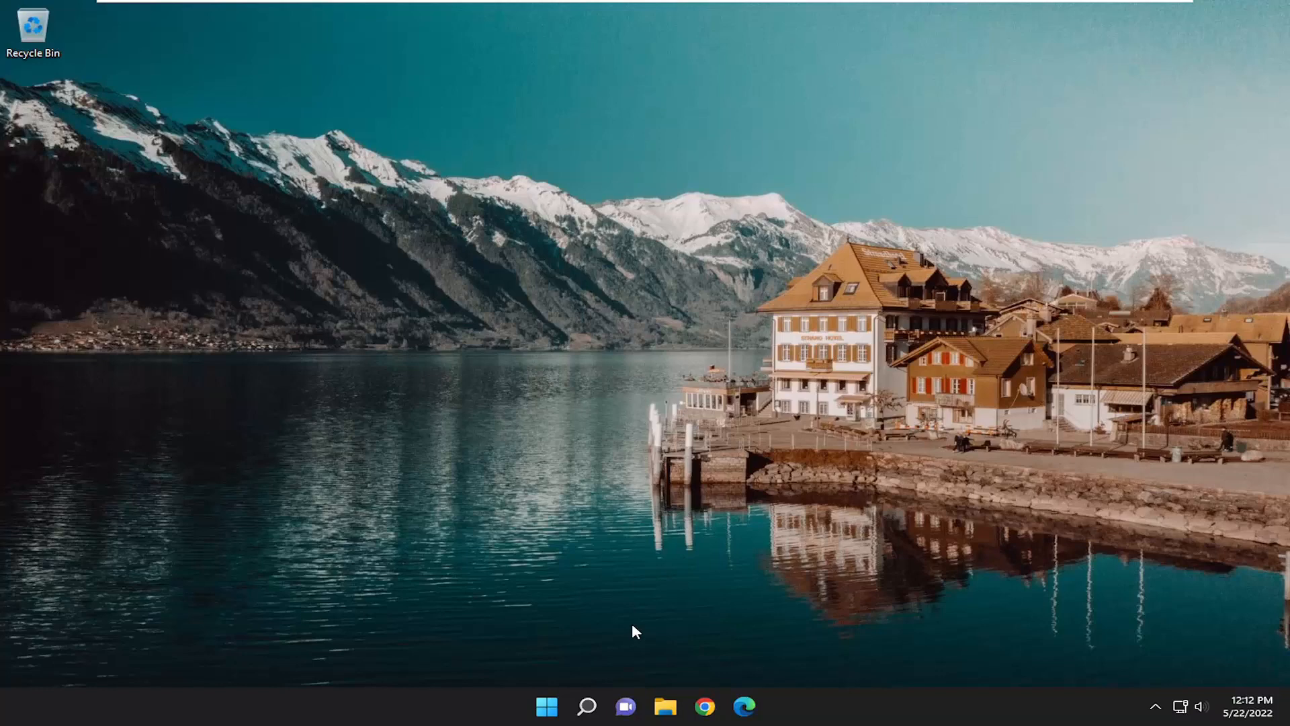
Search for cmd again and launch a second elevated Command Prompt, approving UAC.
left_click(586, 705)
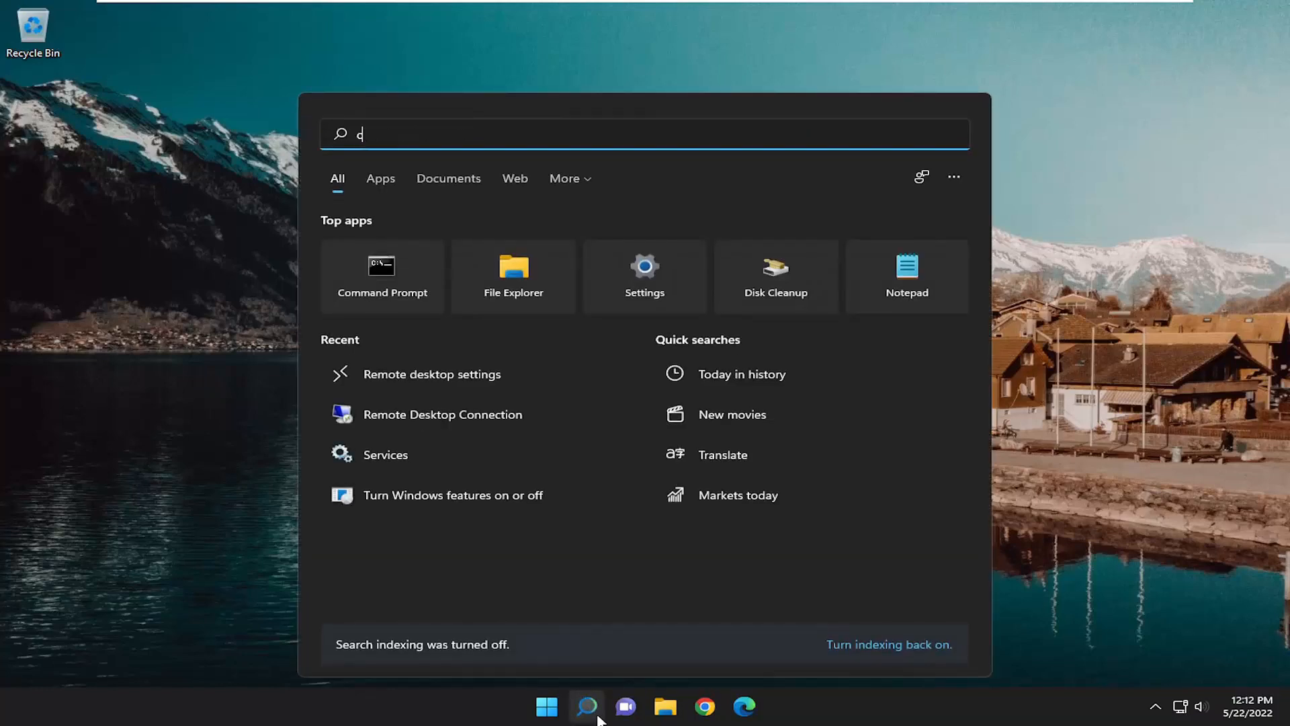
type("md")
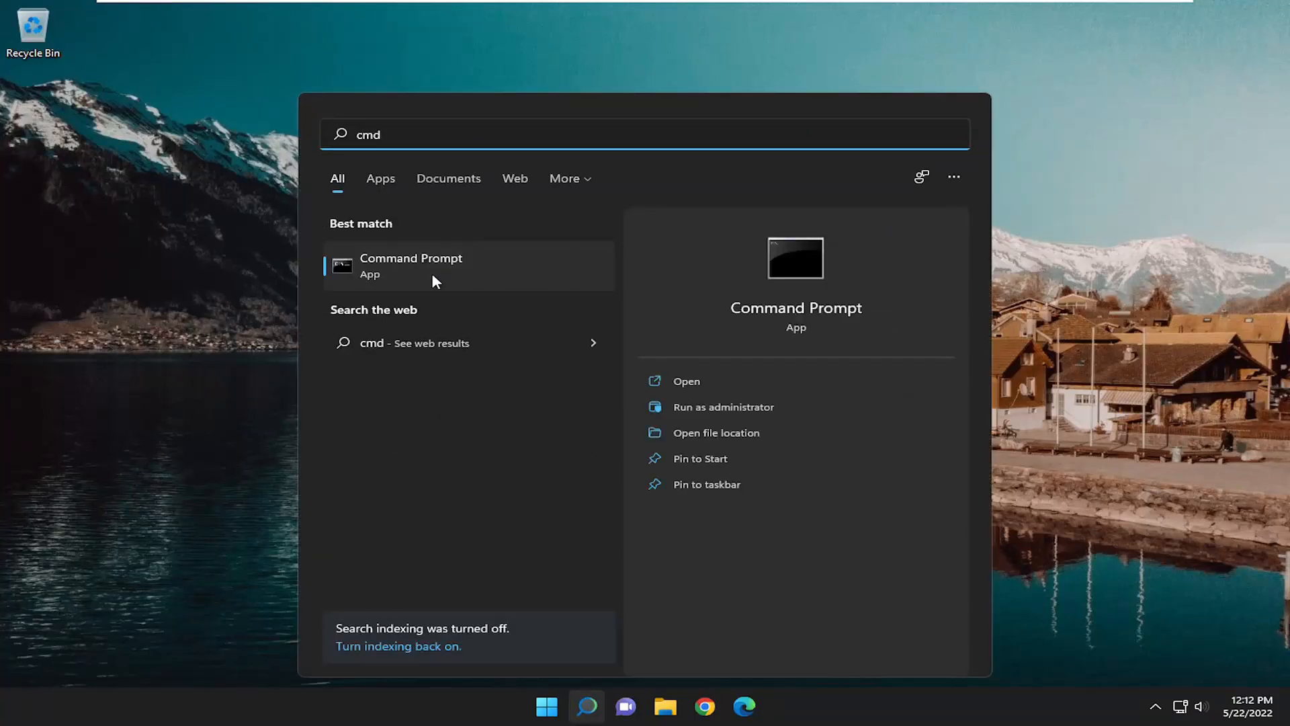
mouse_move(402, 265)
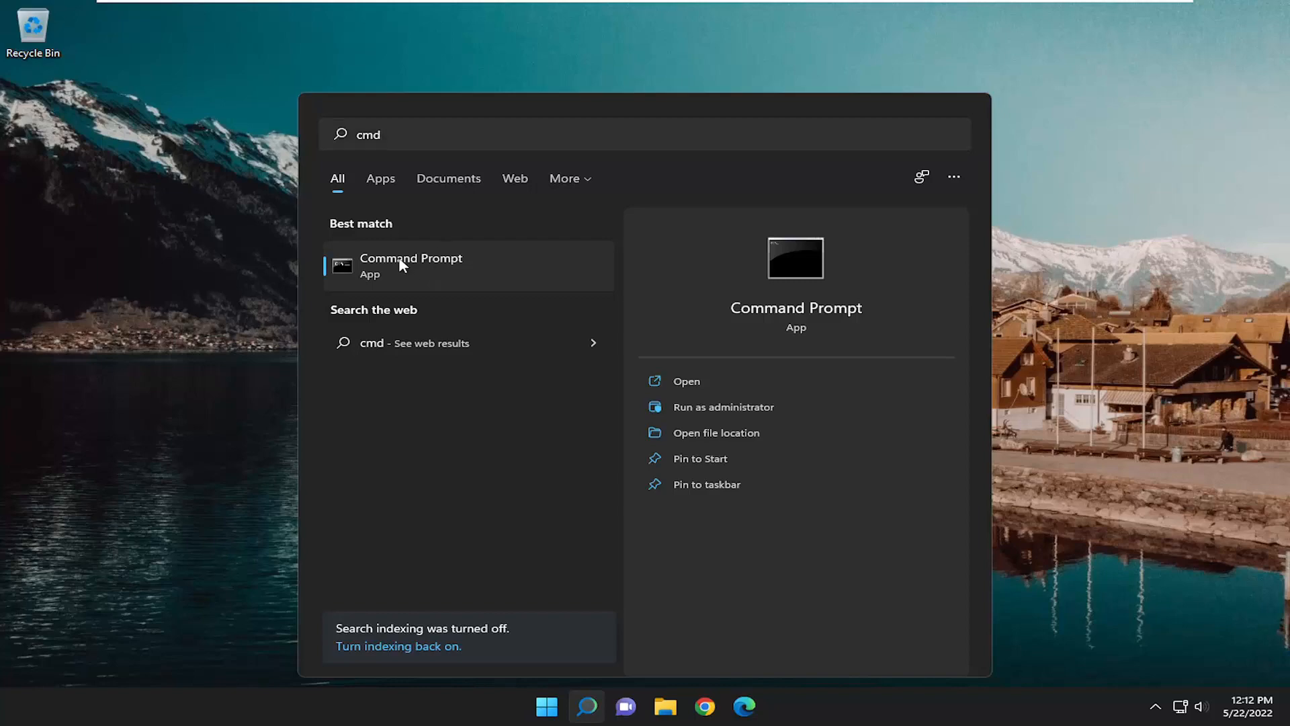
right_click(411, 265)
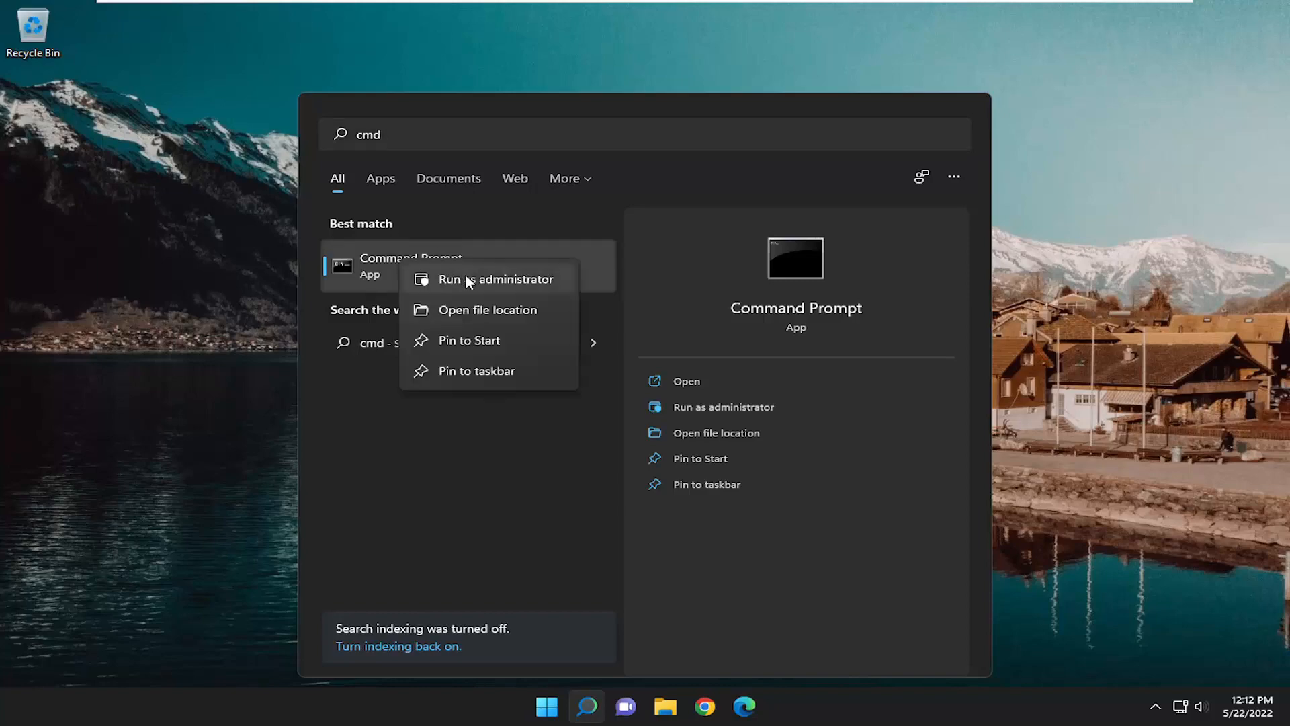
left_click(497, 279)
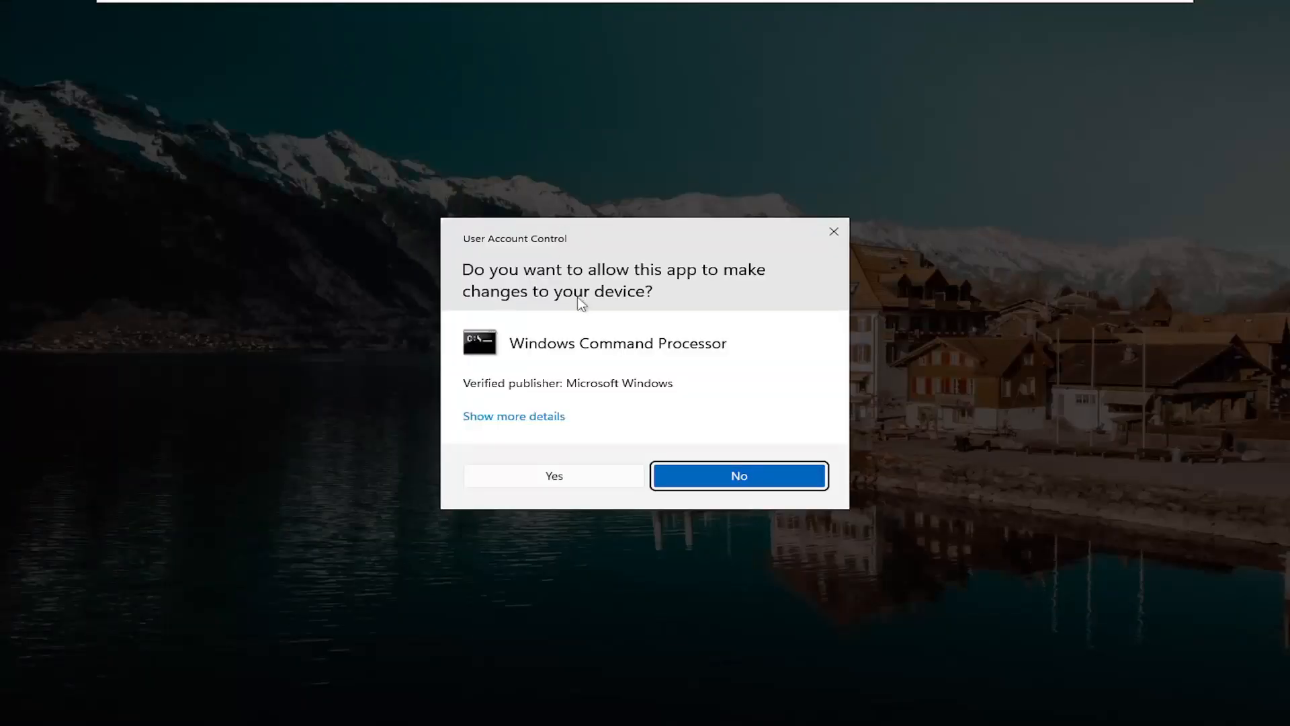
left_click(552, 476)
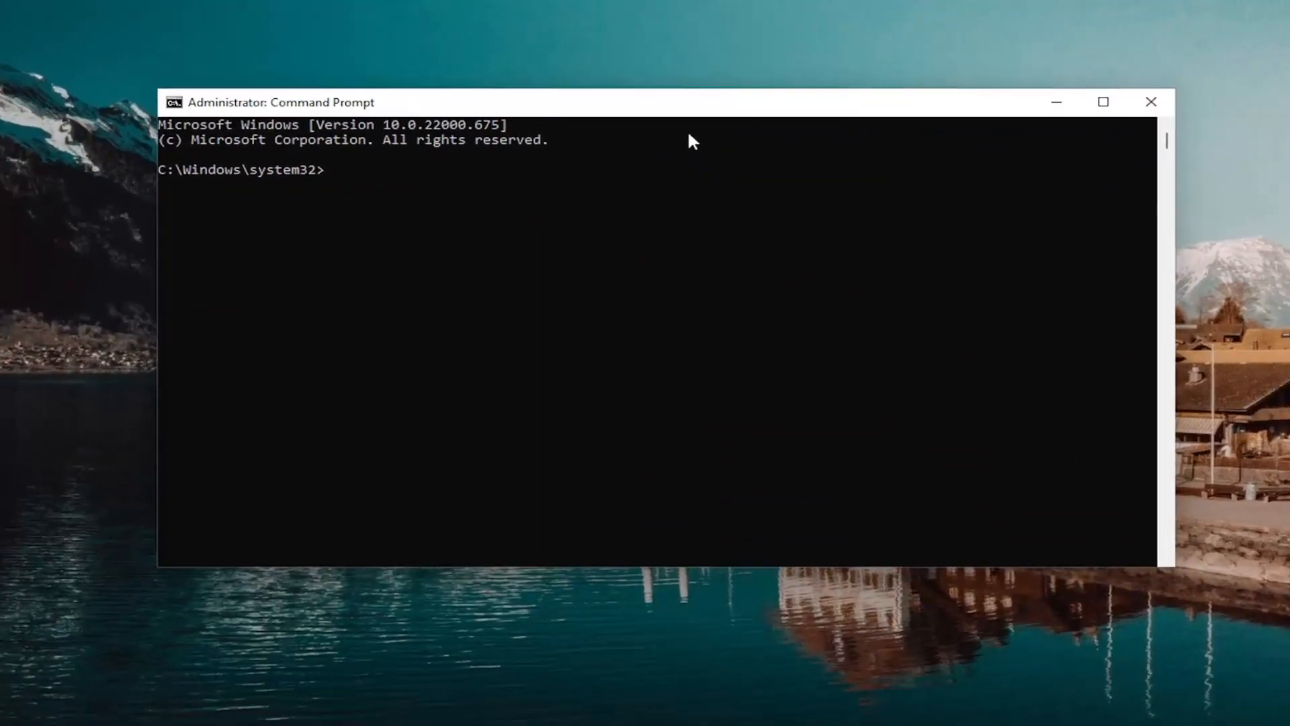
Enter sfc /scannow at the elevated prompt to verify system file integrity.
type("sfc")
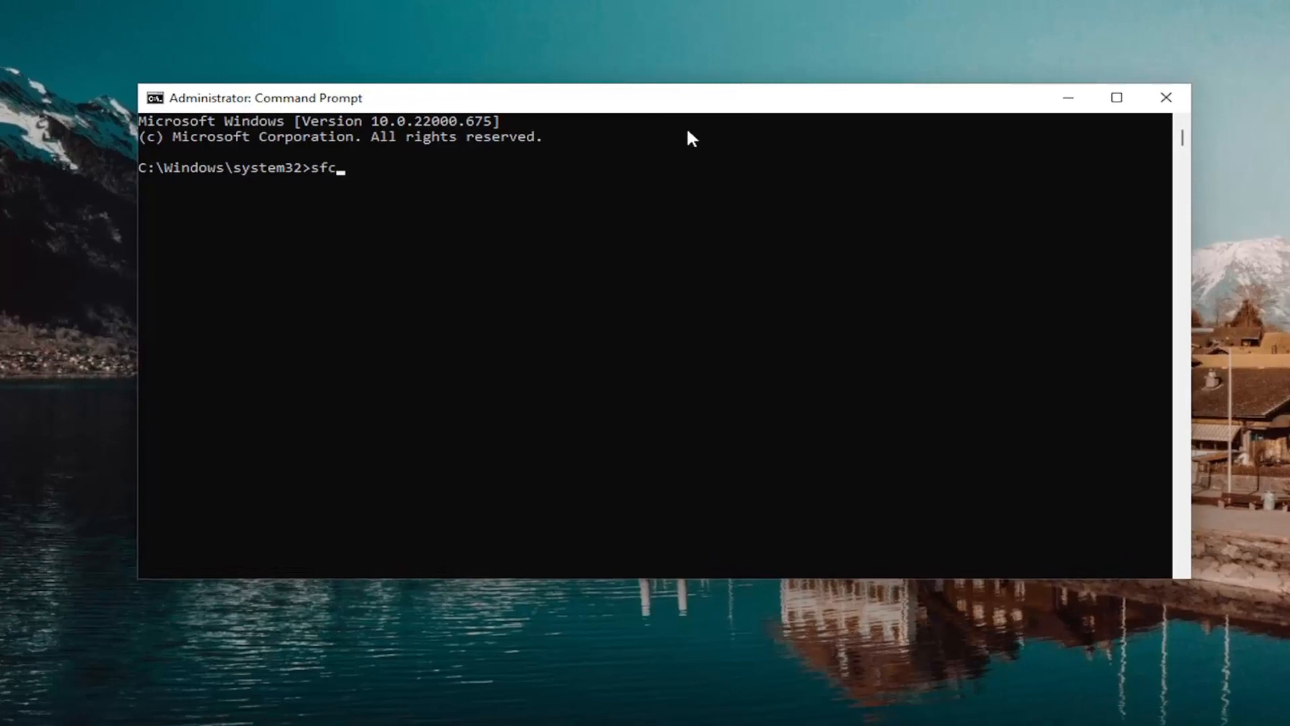
type("/s")
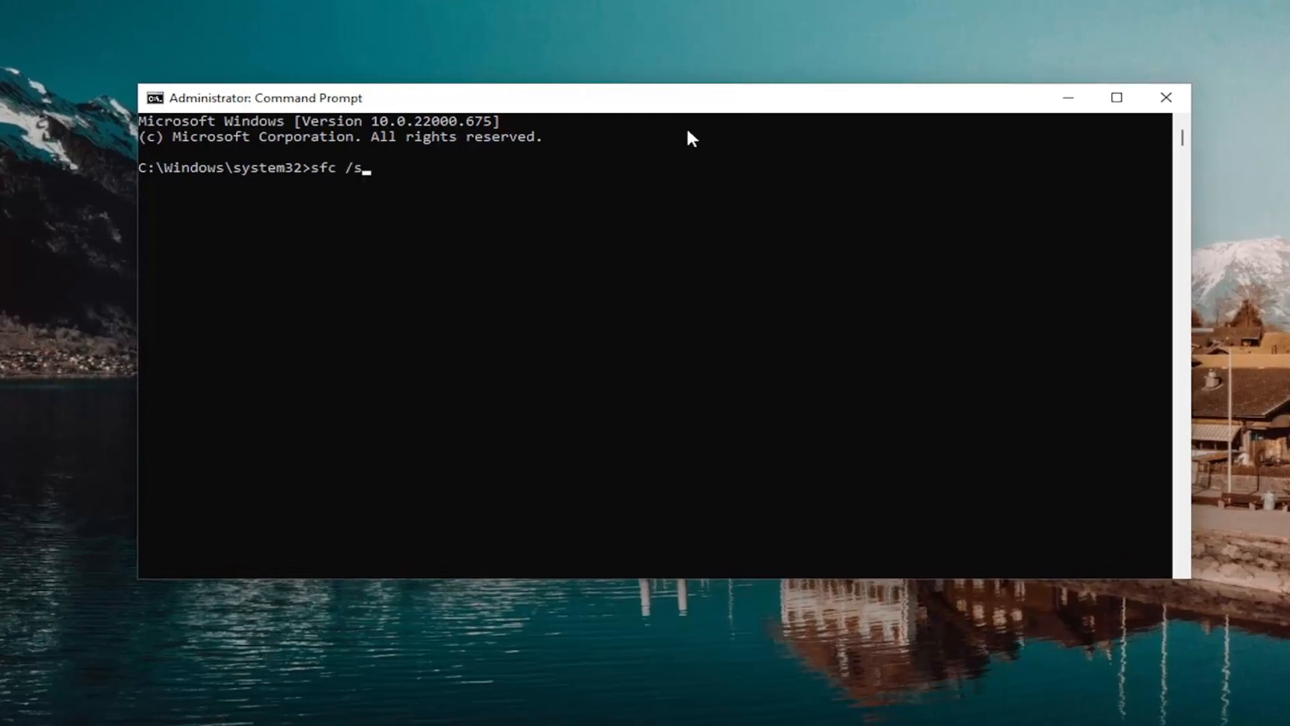
type("cannow")
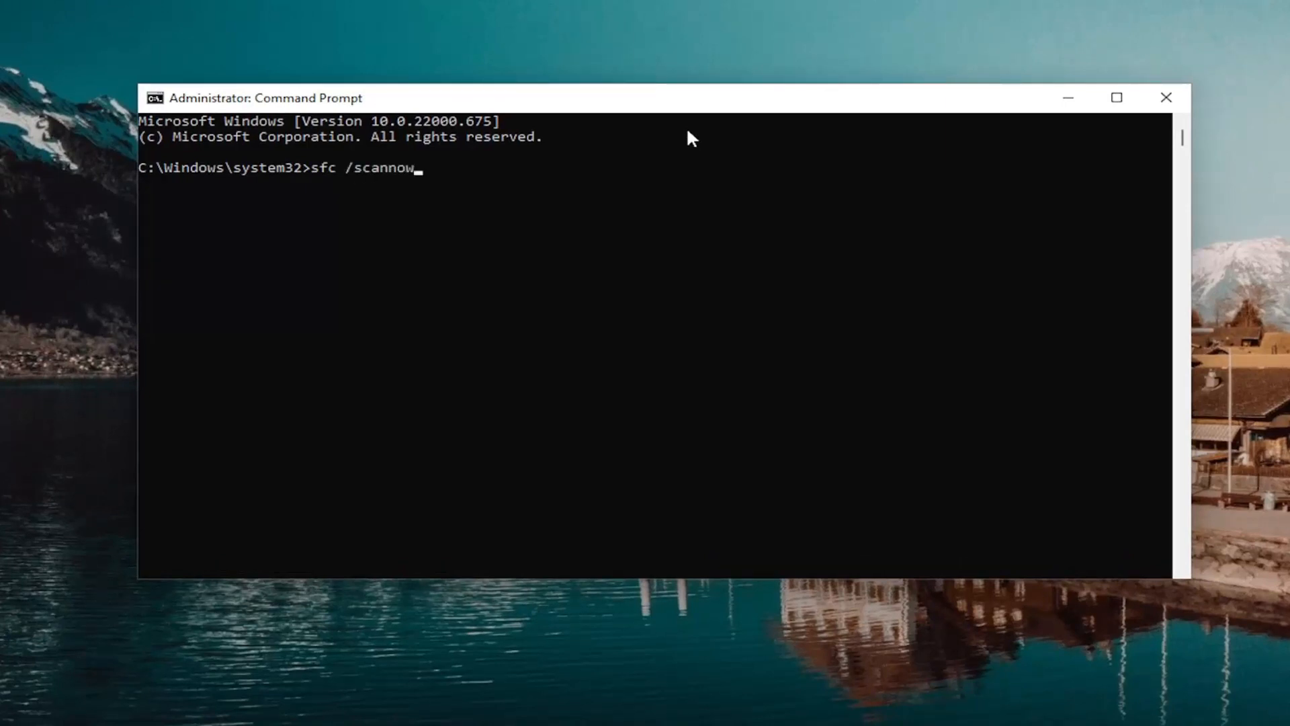
mouse_move(442, 289)
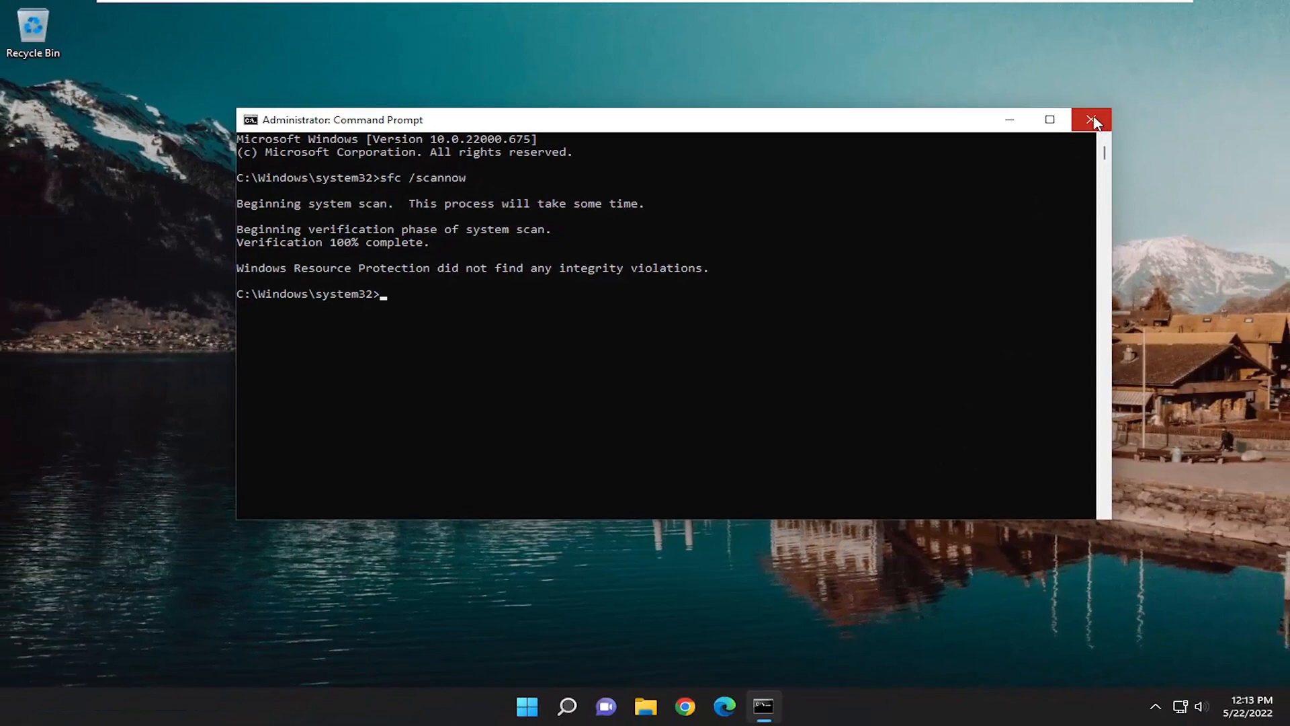
Restart the PC from the Start button's quick-access menu.
right_click(546, 706)
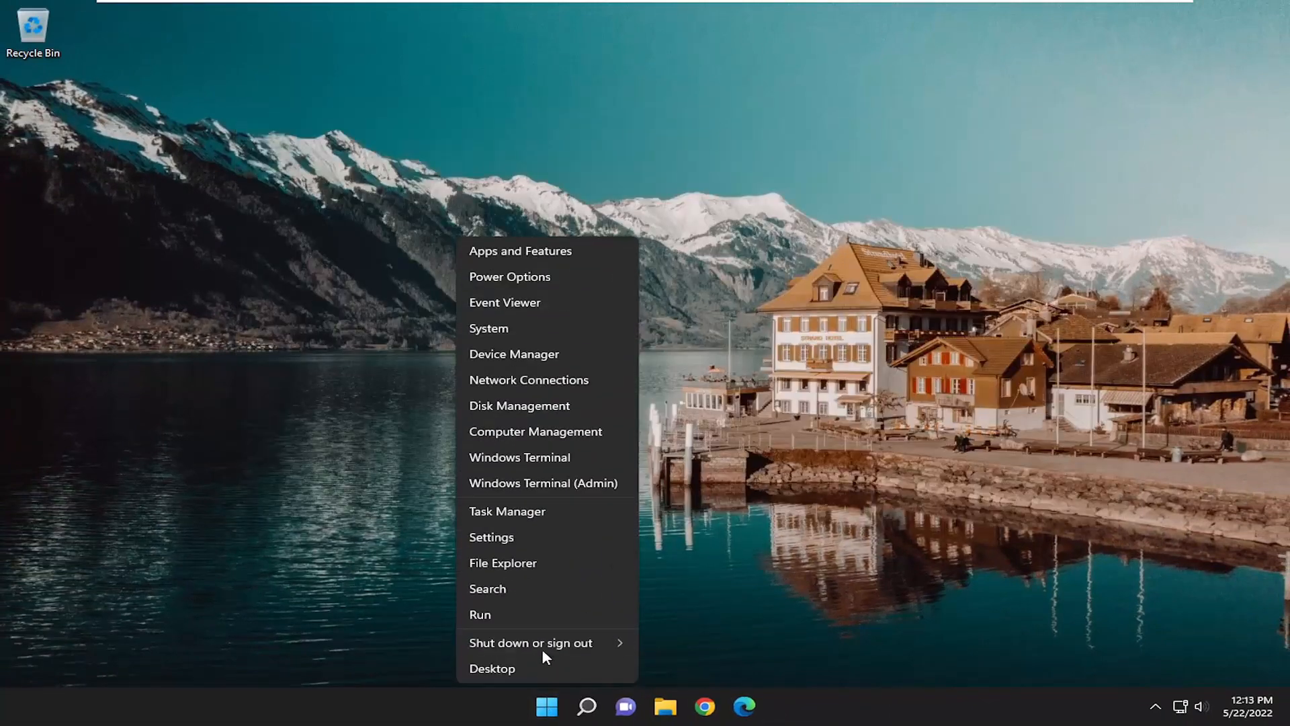
mouse_move(606, 649)
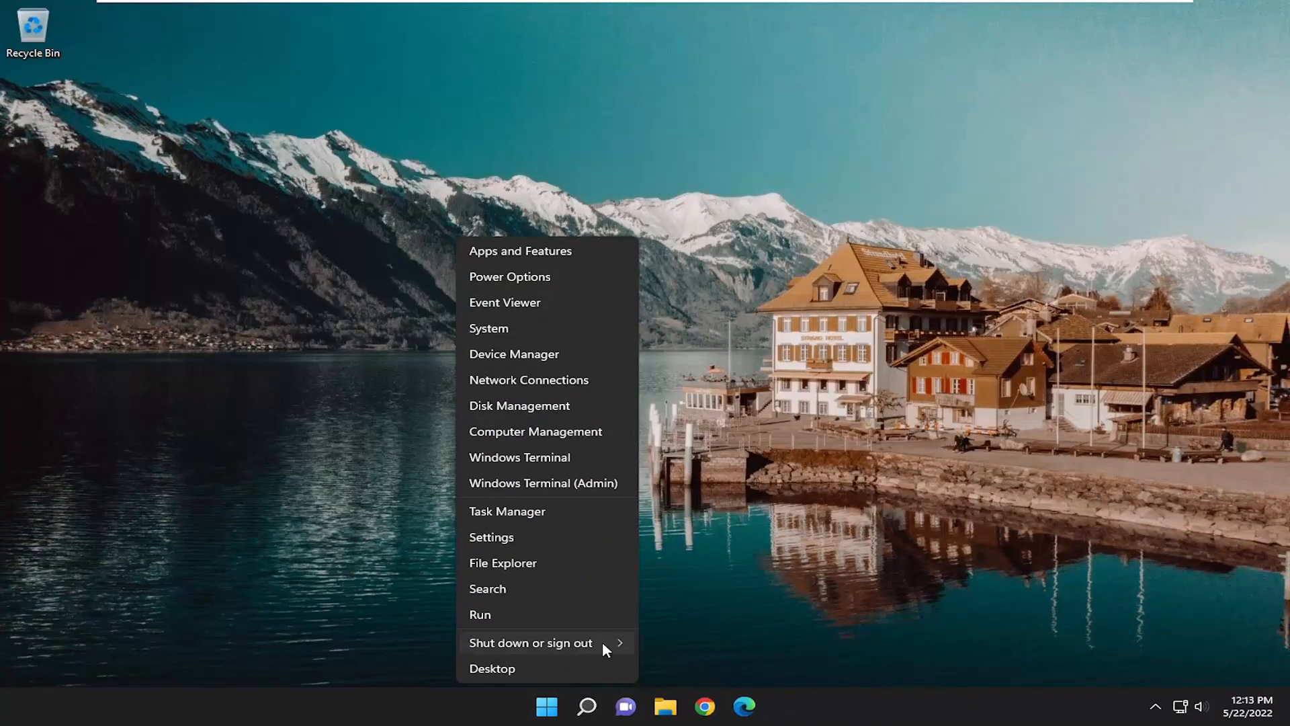
left_click(531, 642)
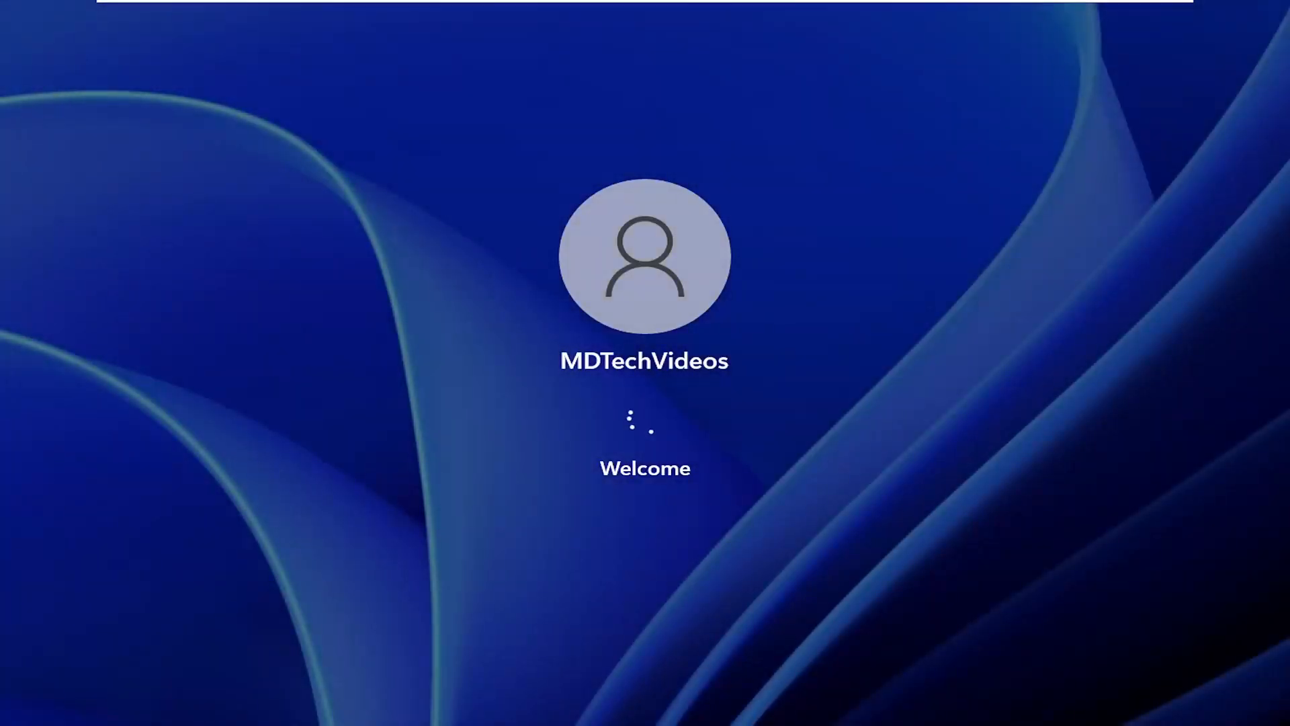